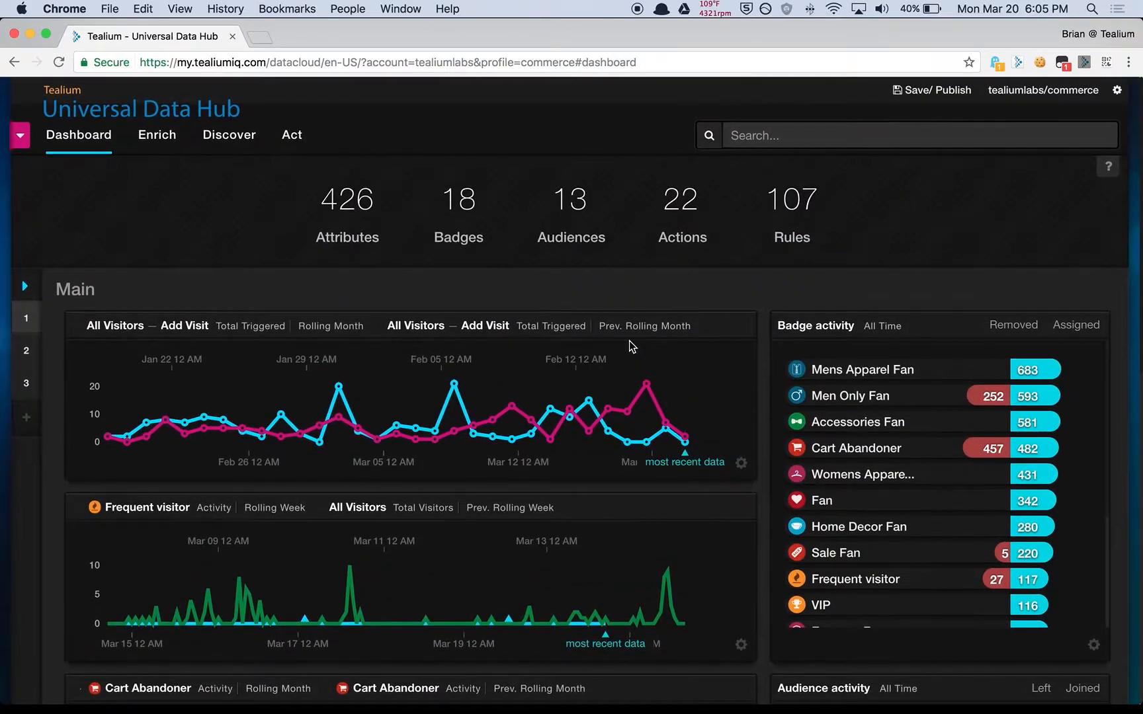
Show the Failed Keywords stream in Discover > Live Events.
left_click(229, 135)
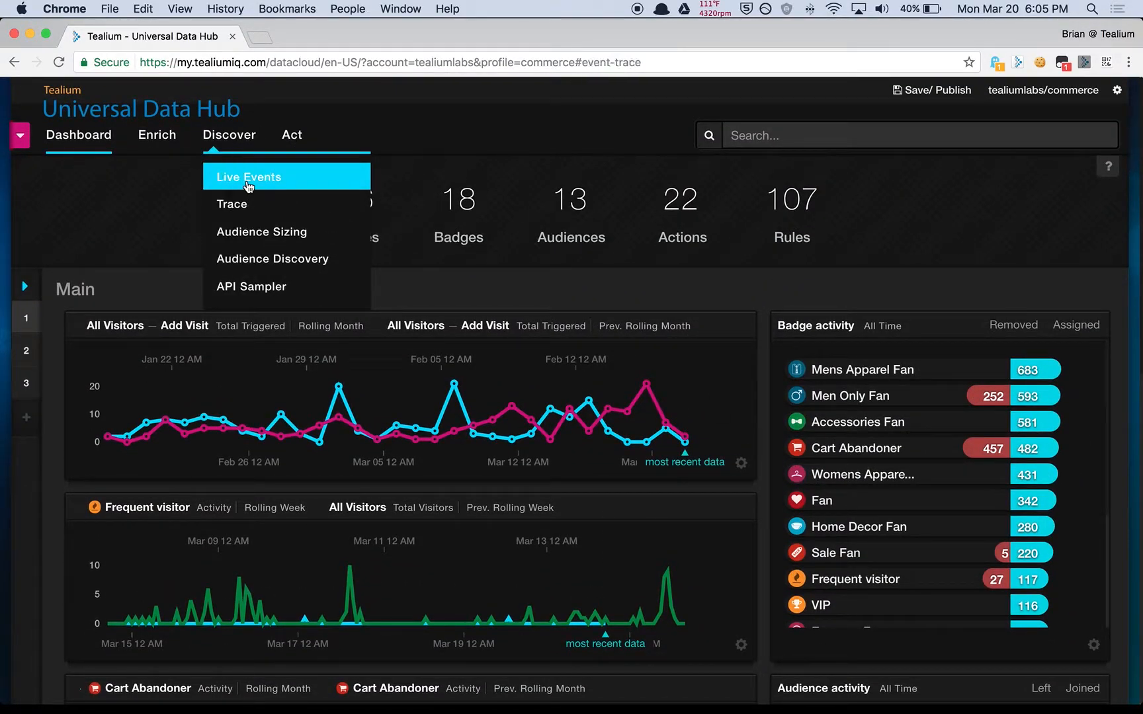
left_click(249, 176)
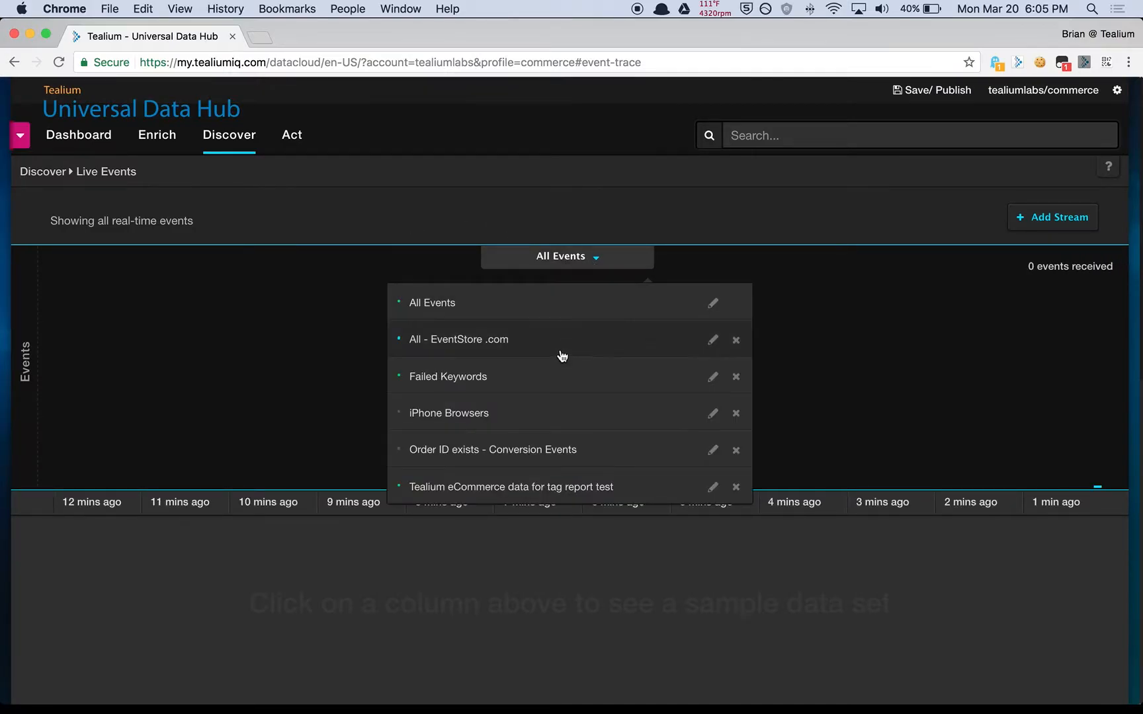
left_click(447, 376)
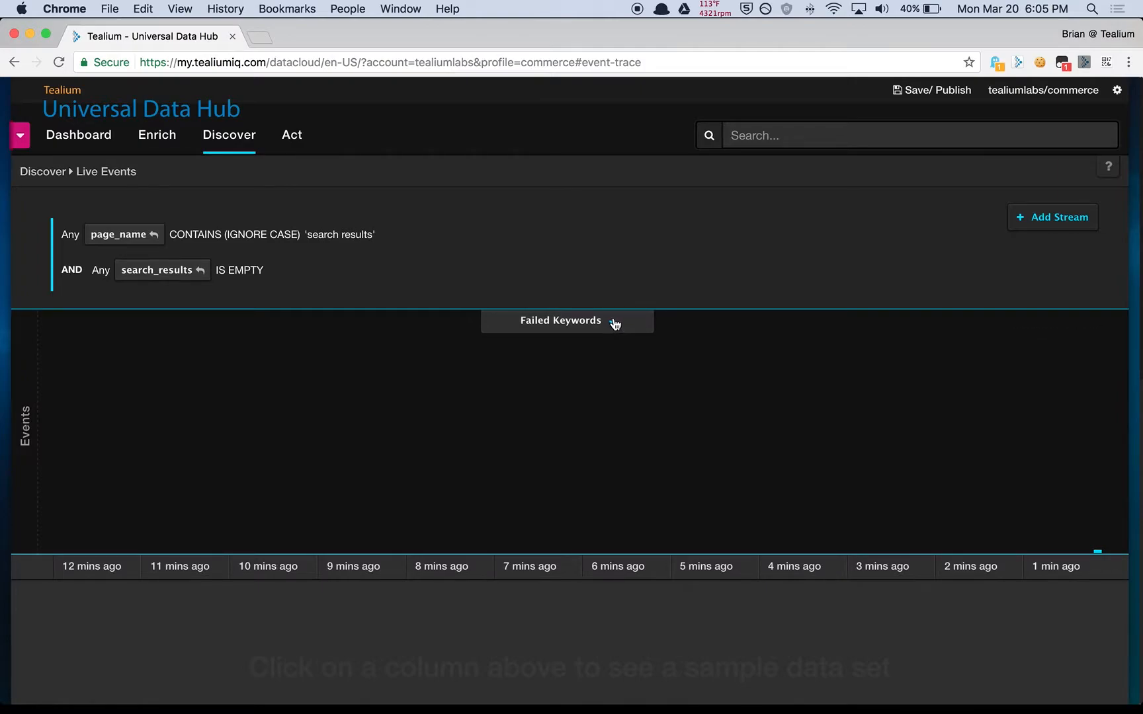
mouse_move(337, 266)
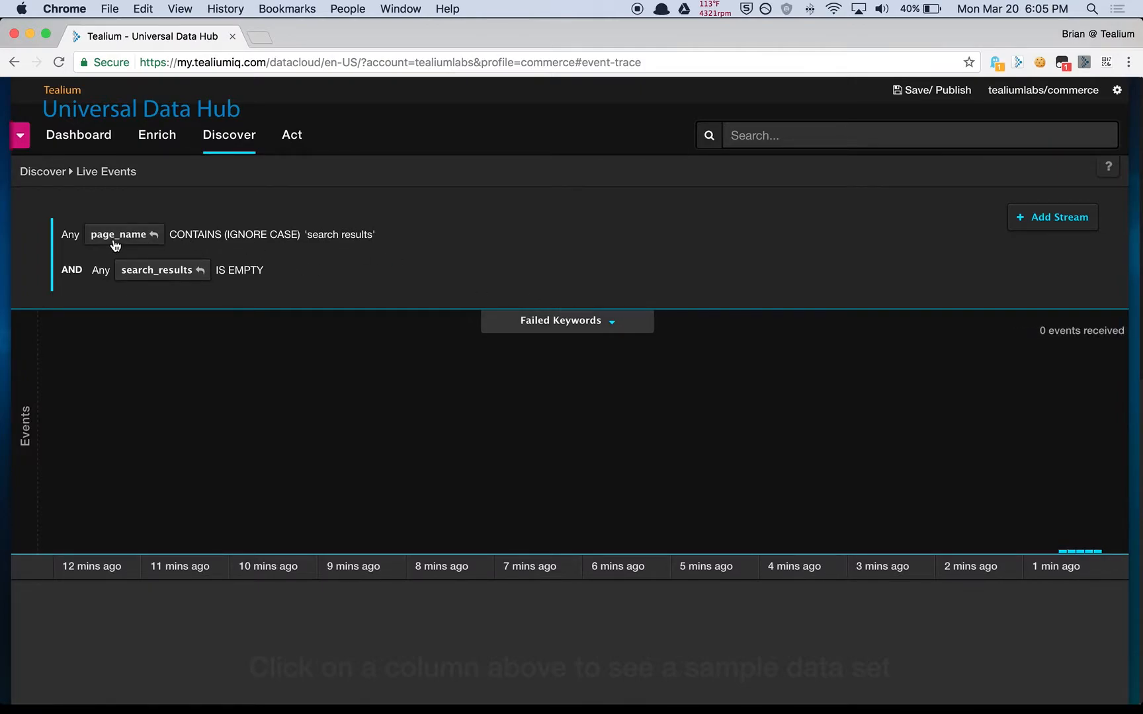
mouse_move(223, 251)
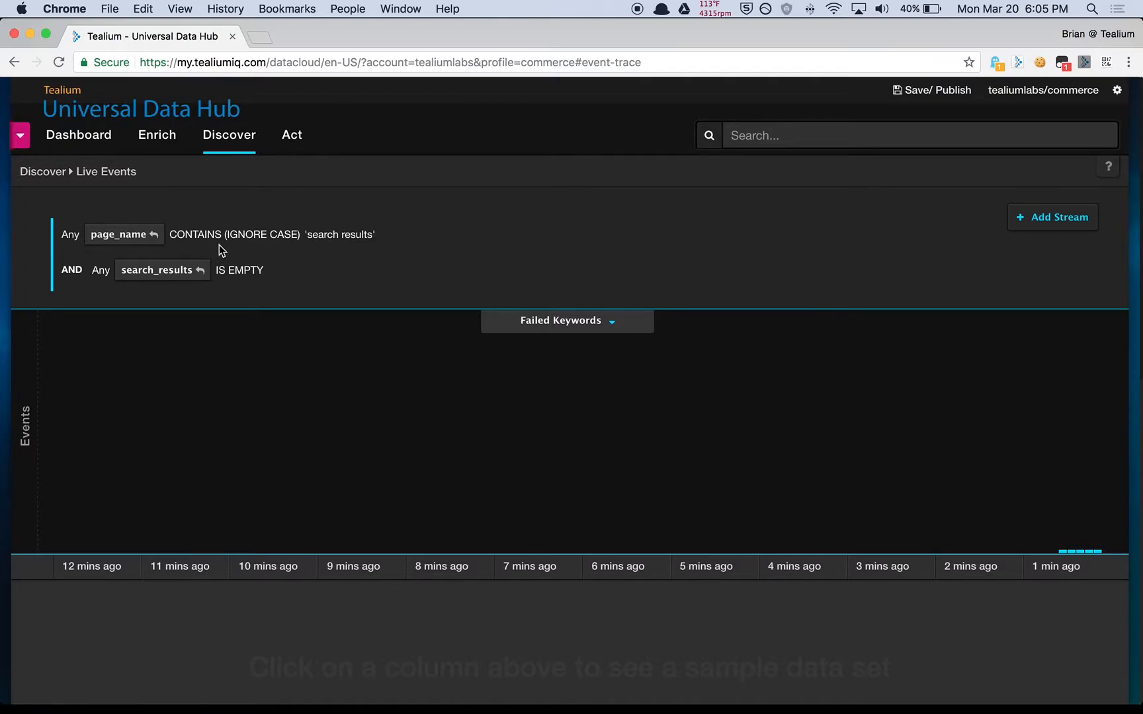
mouse_move(255, 259)
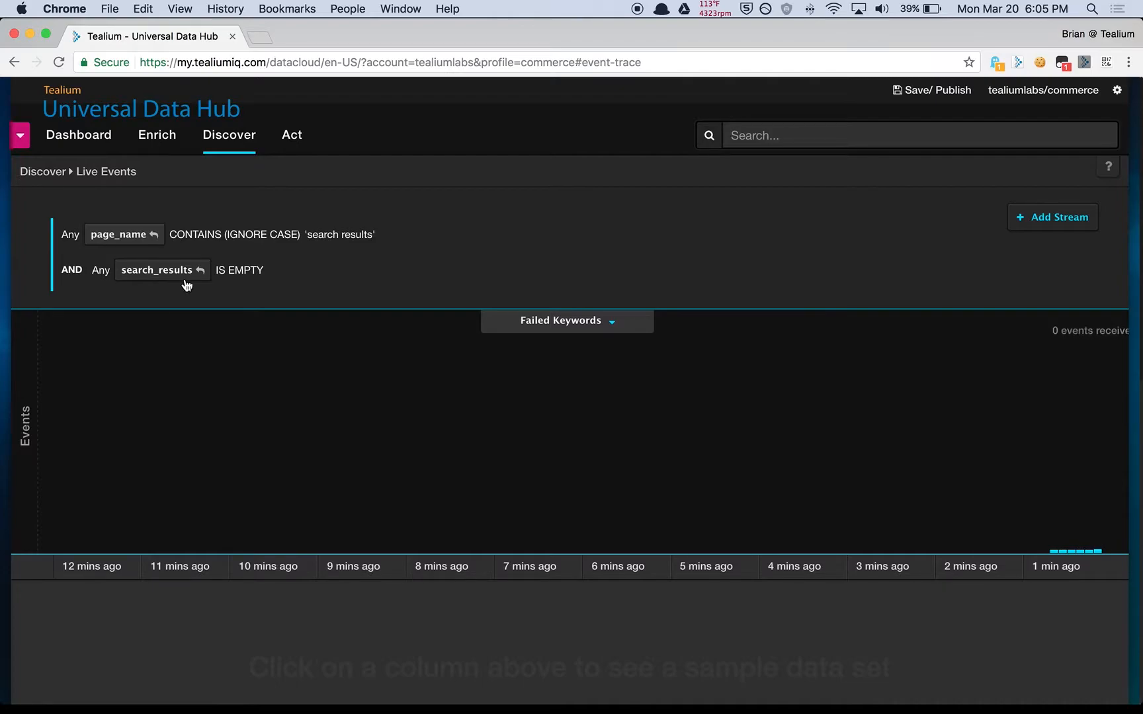
mouse_move(283, 282)
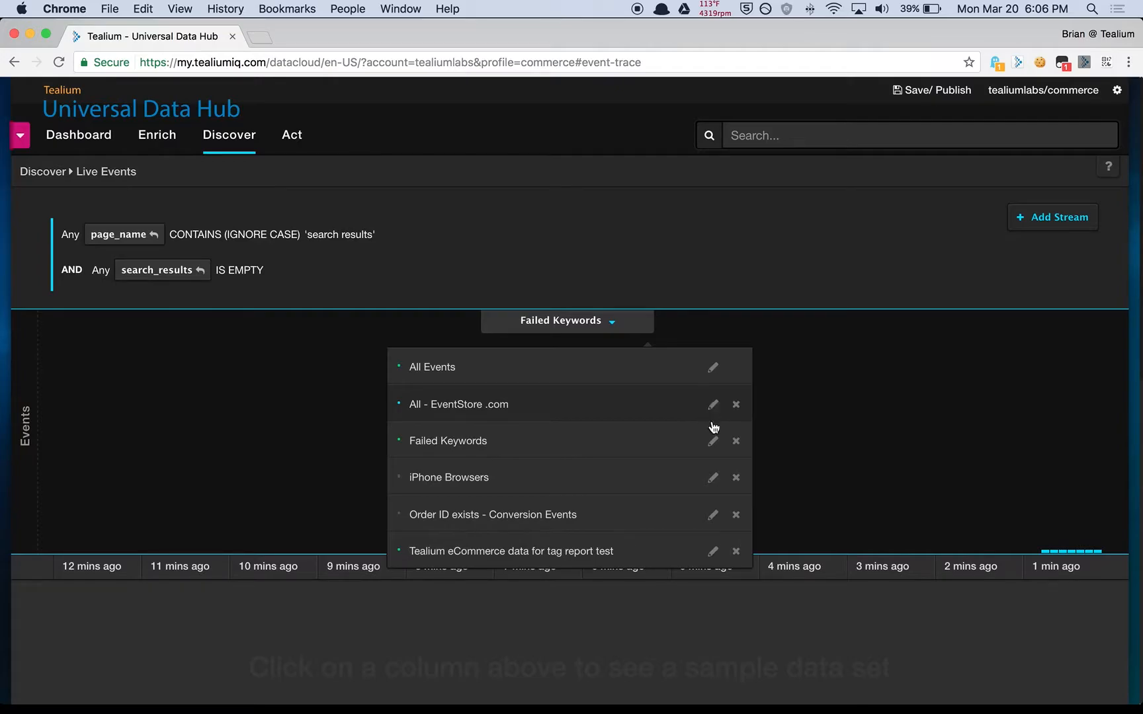
left_click(712, 440)
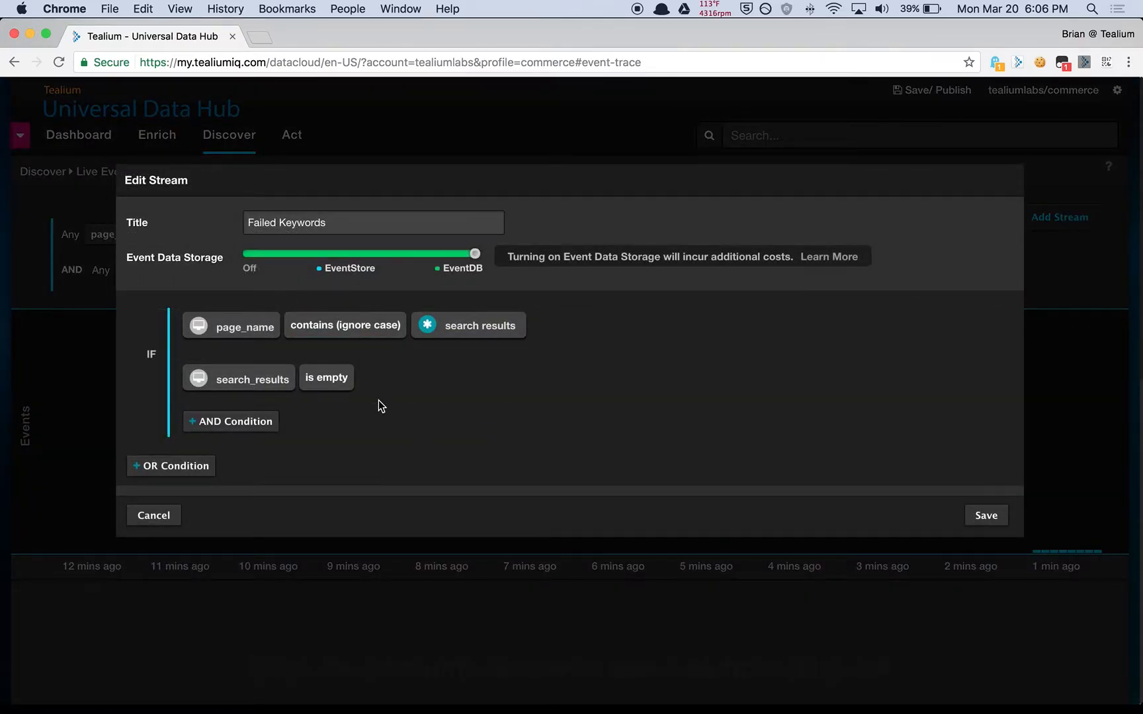
mouse_move(333, 265)
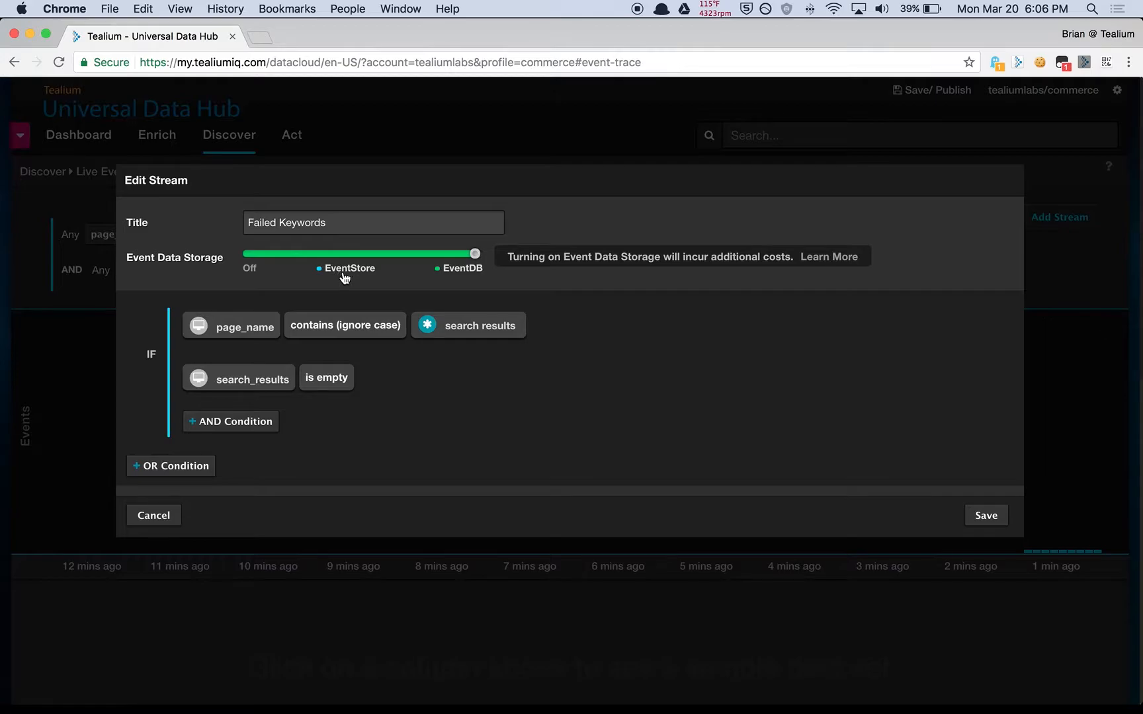
mouse_move(638, 270)
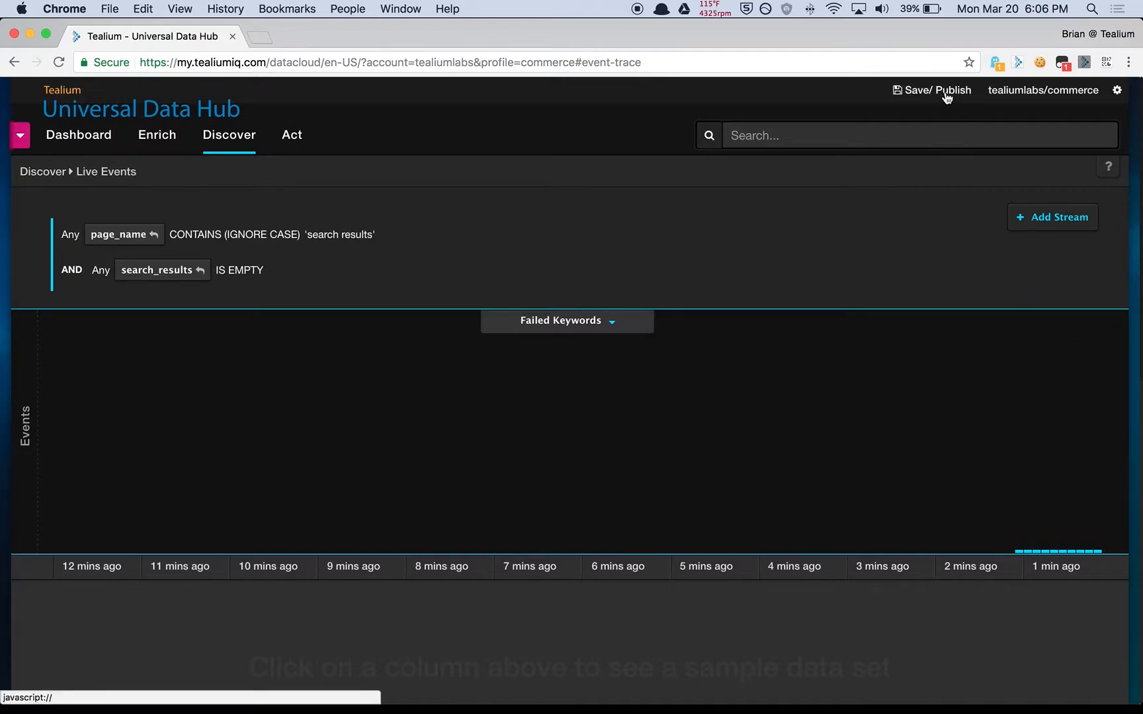
View the Redshift DB connection credentials in Act > DataAccess Console, then dismiss them.
left_click(291, 134)
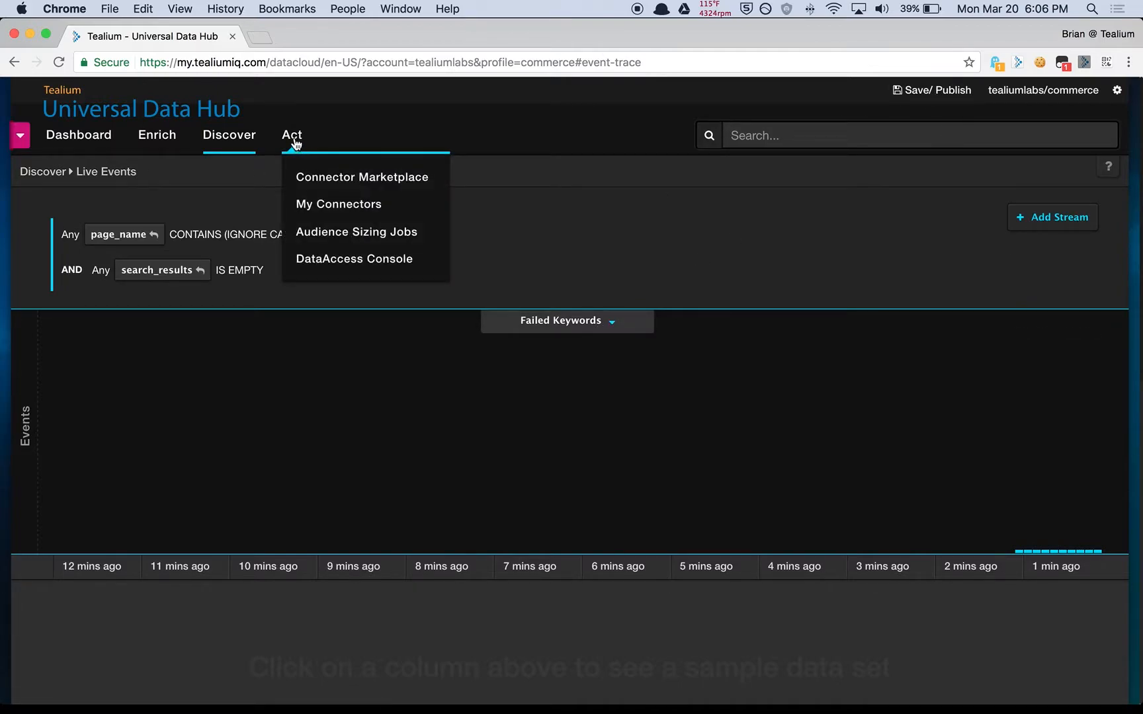
left_click(353, 260)
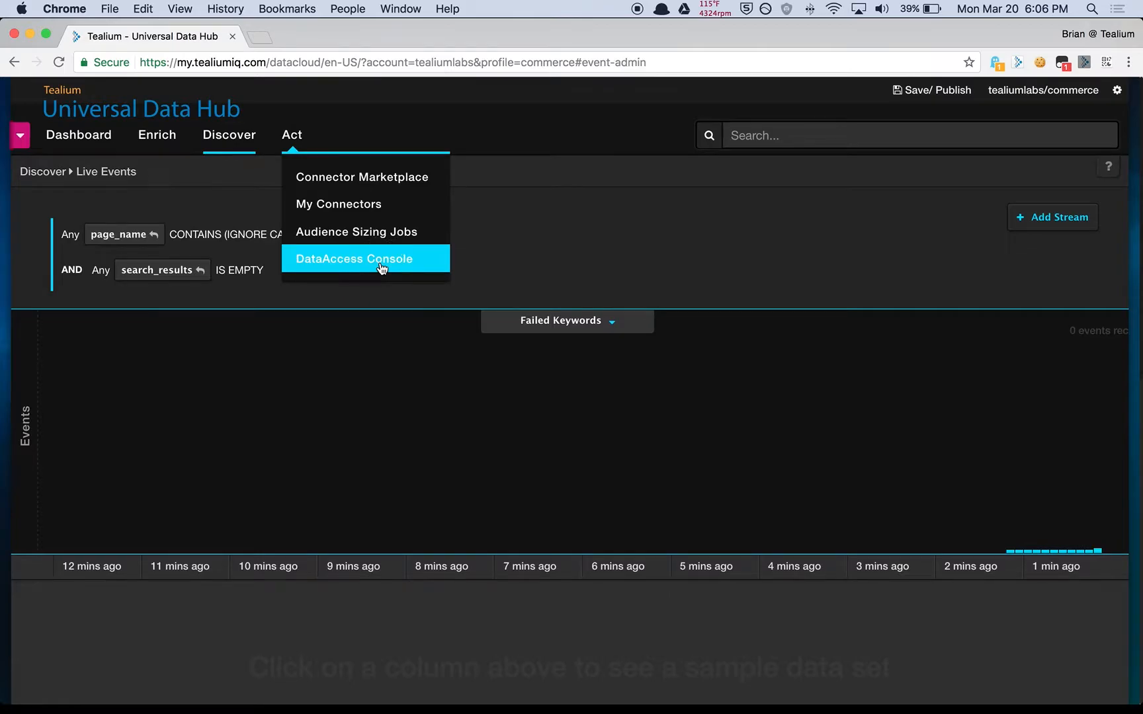
left_click(353, 260)
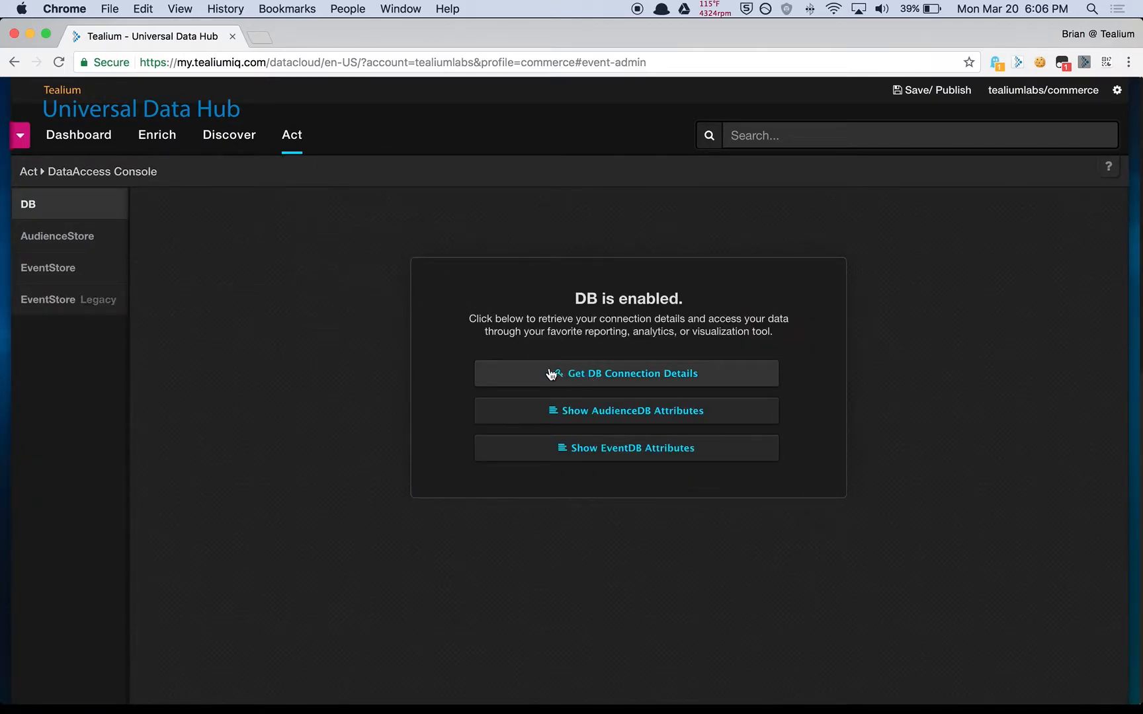
left_click(626, 373)
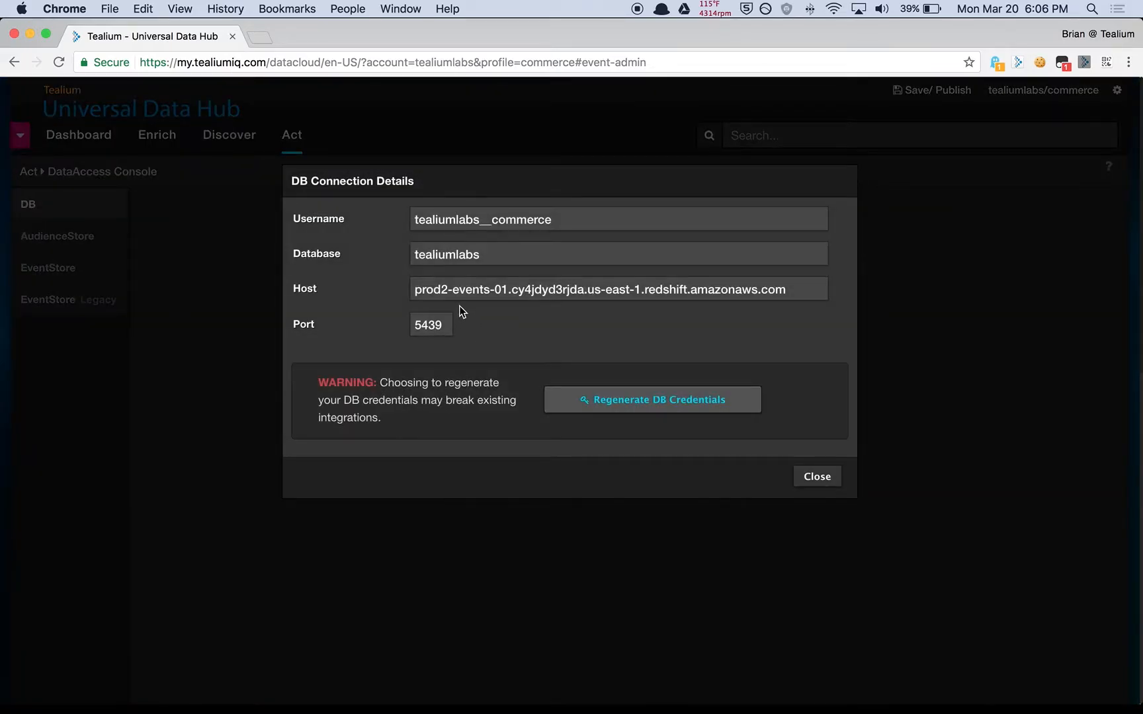
mouse_move(359, 222)
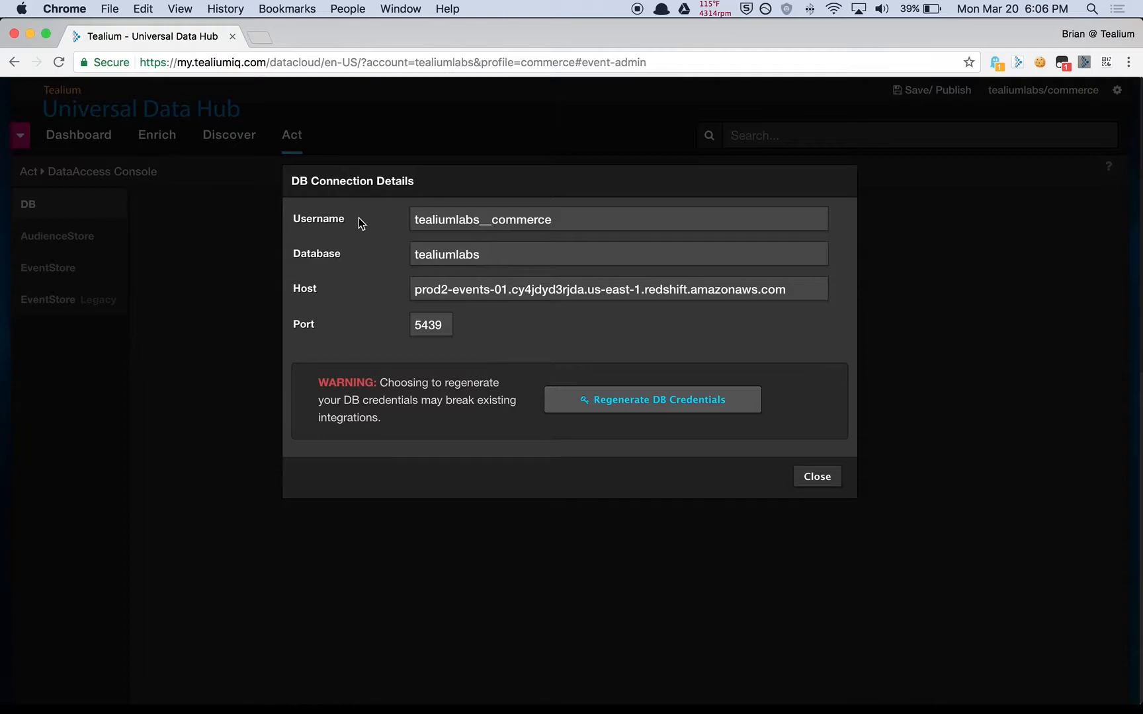
mouse_move(386, 232)
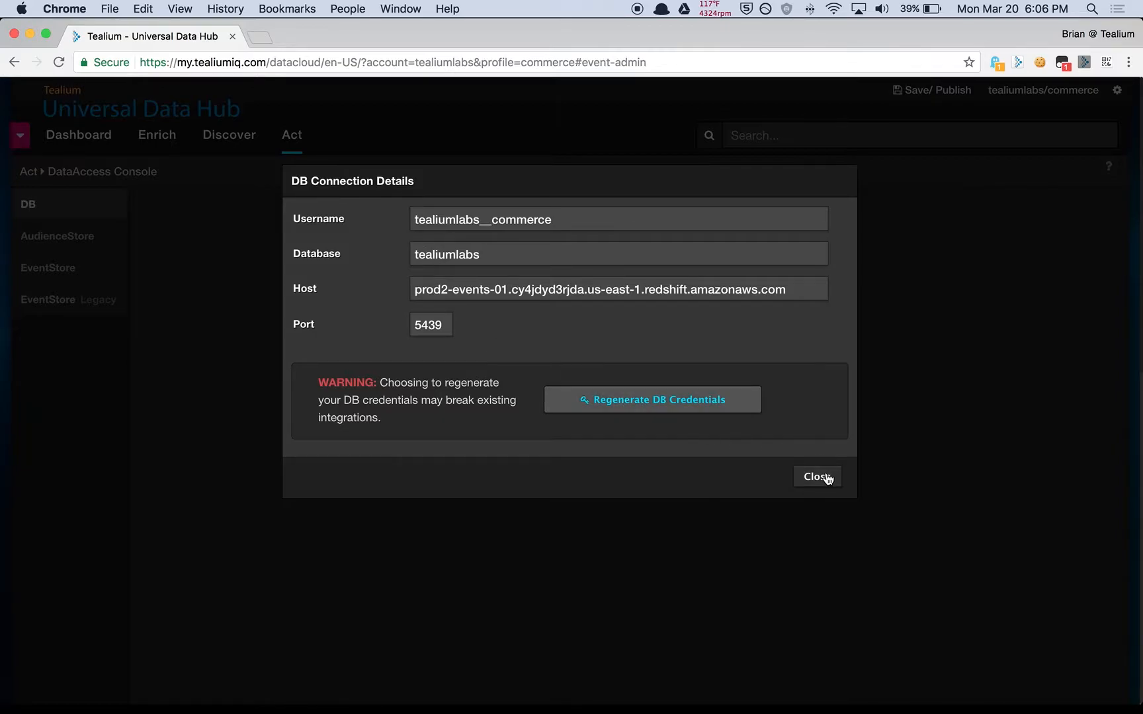
left_click(816, 476)
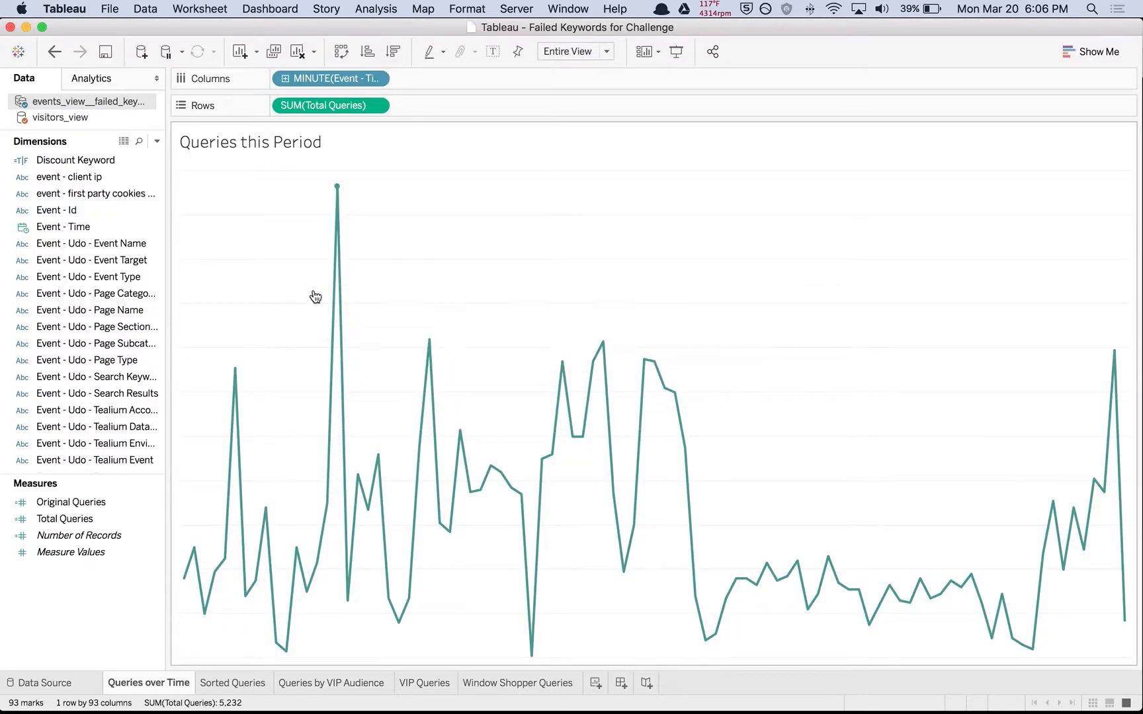
Review the Amazon Redshift data source and failed_keywords events view, then return to Queries over Time.
left_click(41, 682)
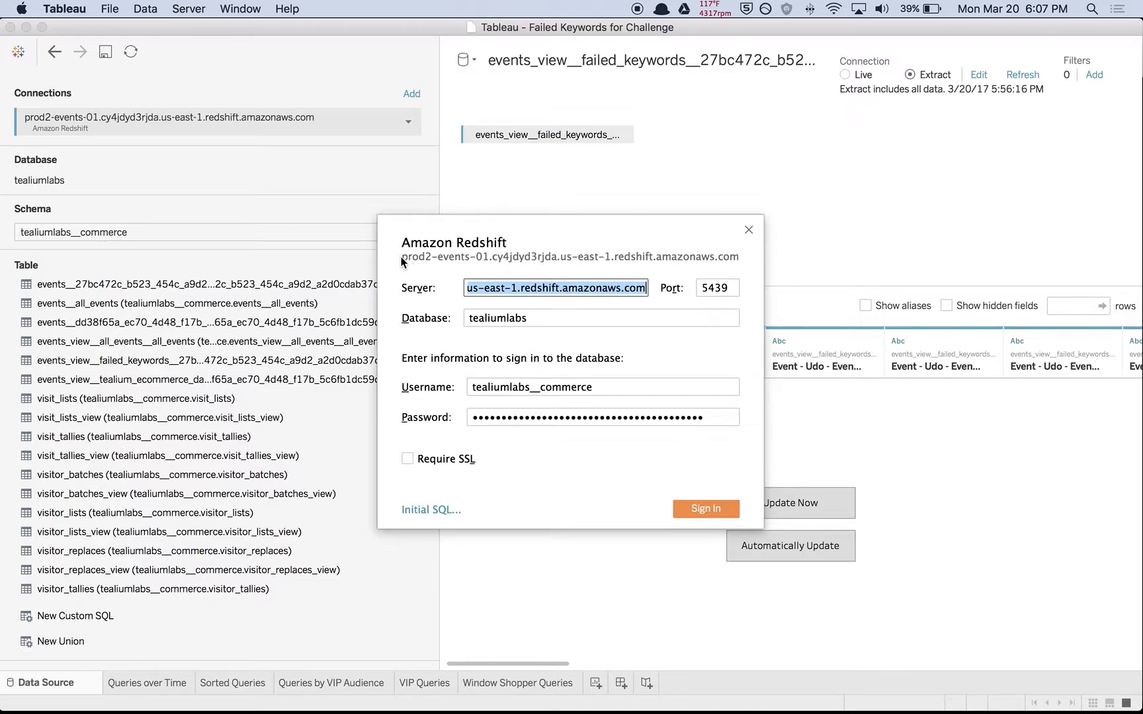
left_click(535, 317)
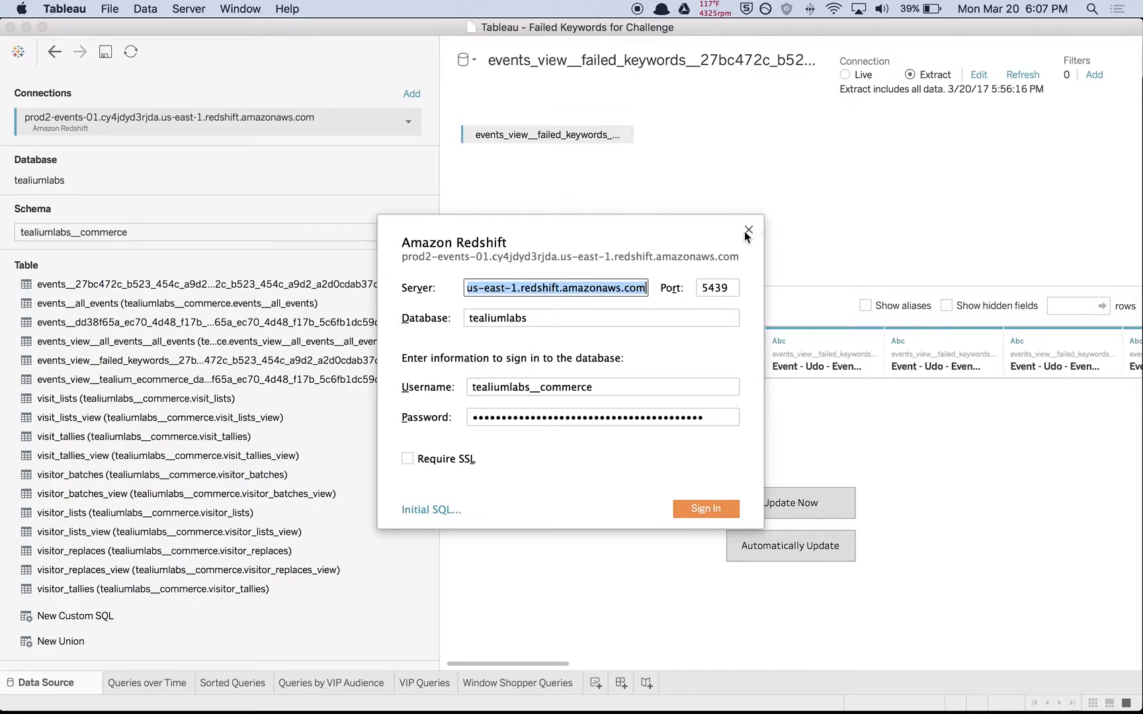
left_click(746, 230)
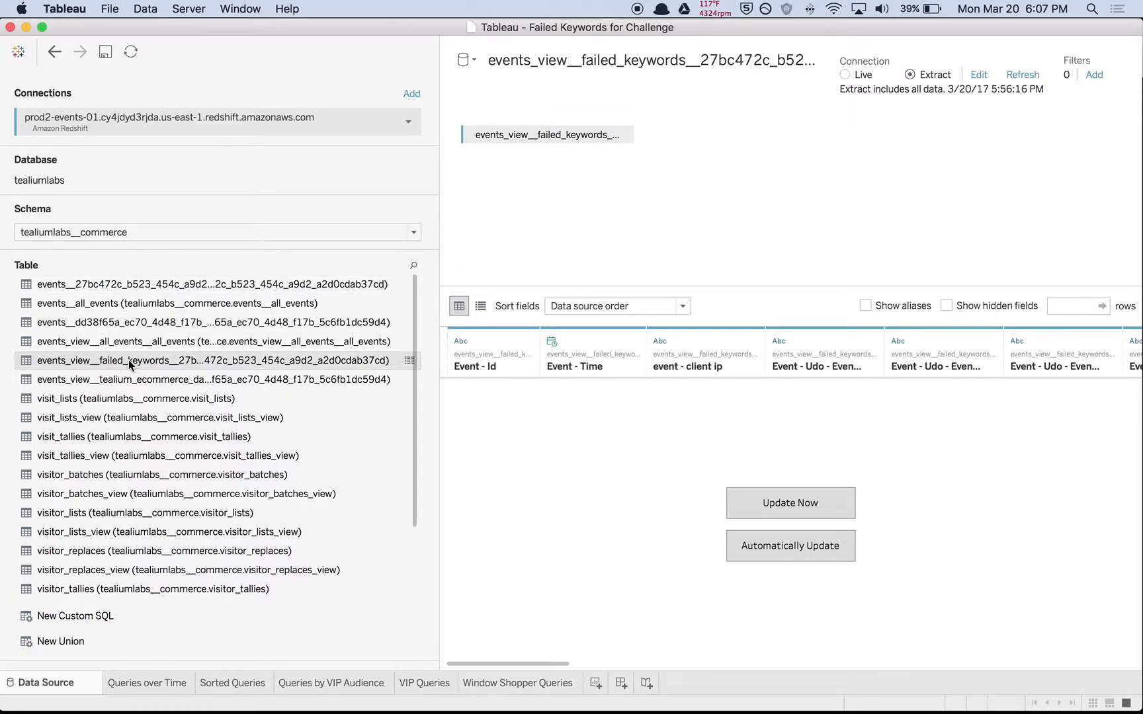
mouse_move(173, 368)
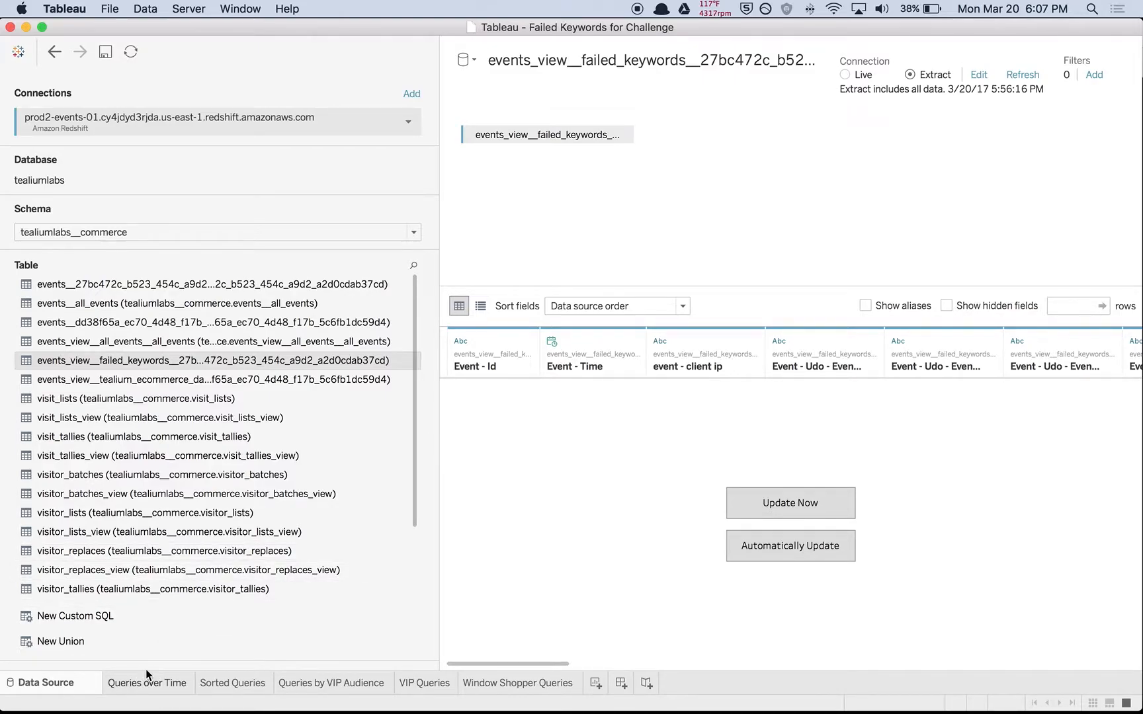
left_click(146, 683)
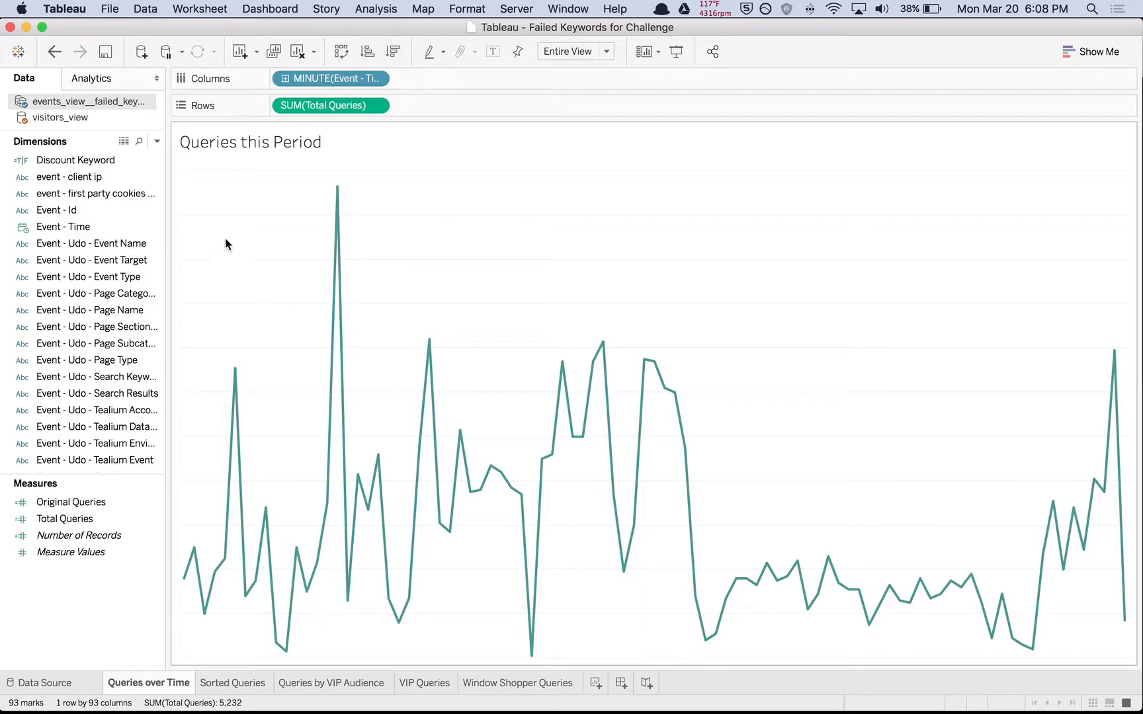
mouse_move(230, 218)
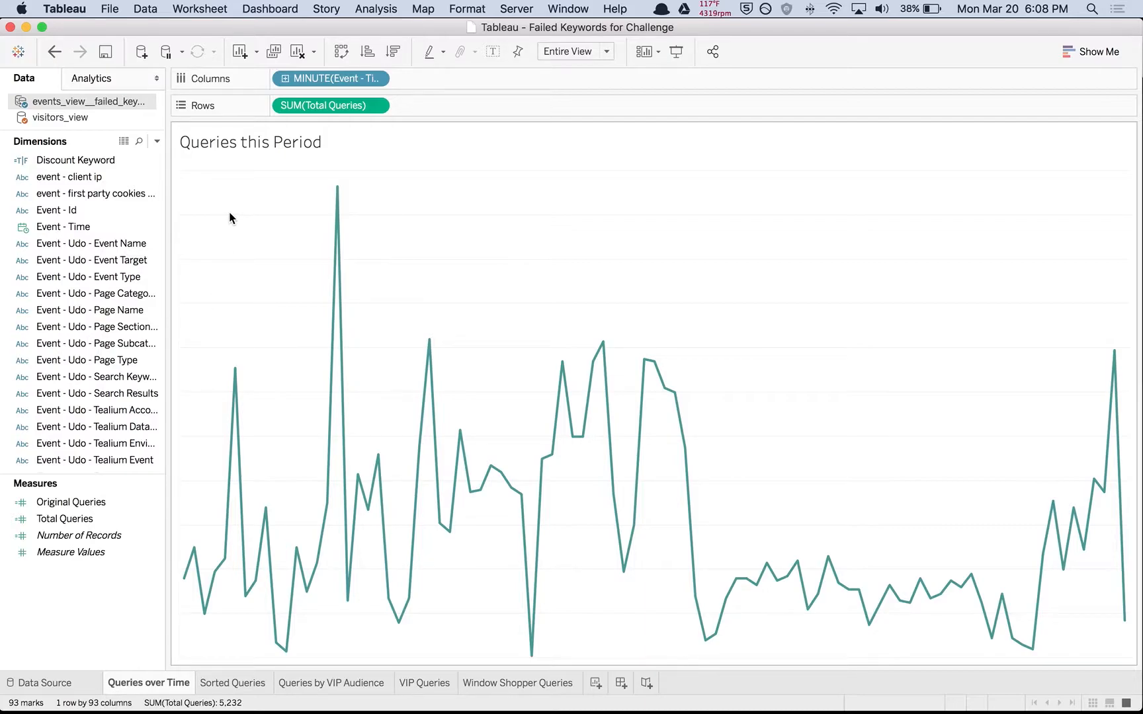
mouse_move(262, 227)
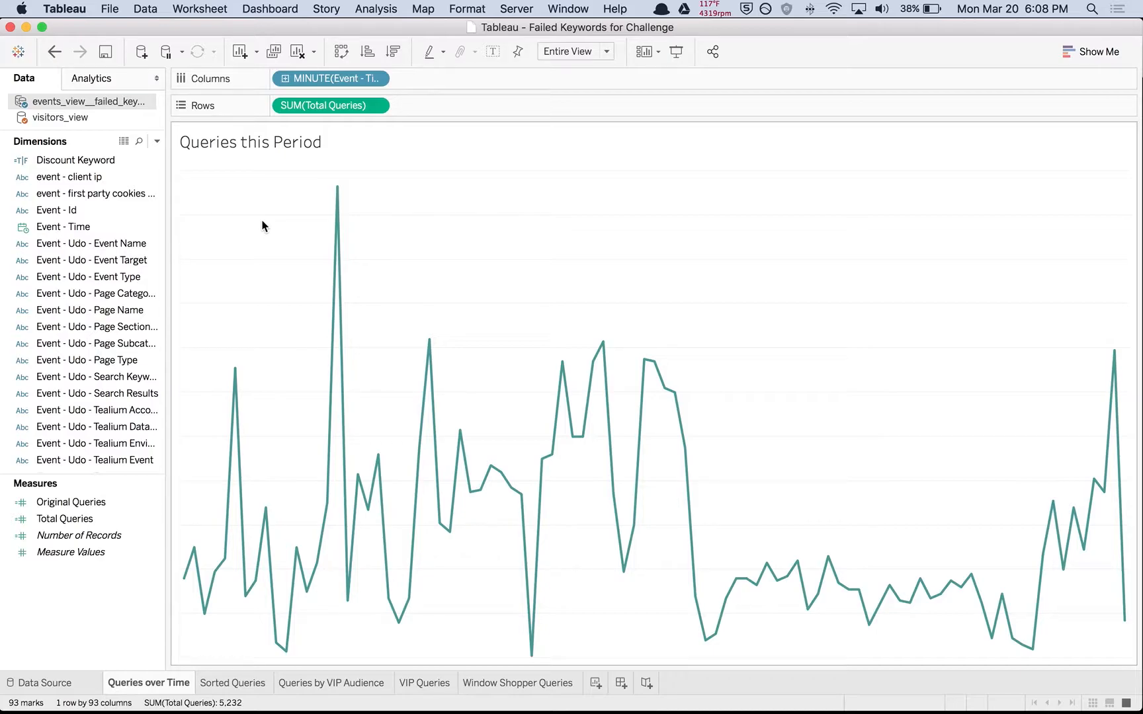
mouse_move(624, 307)
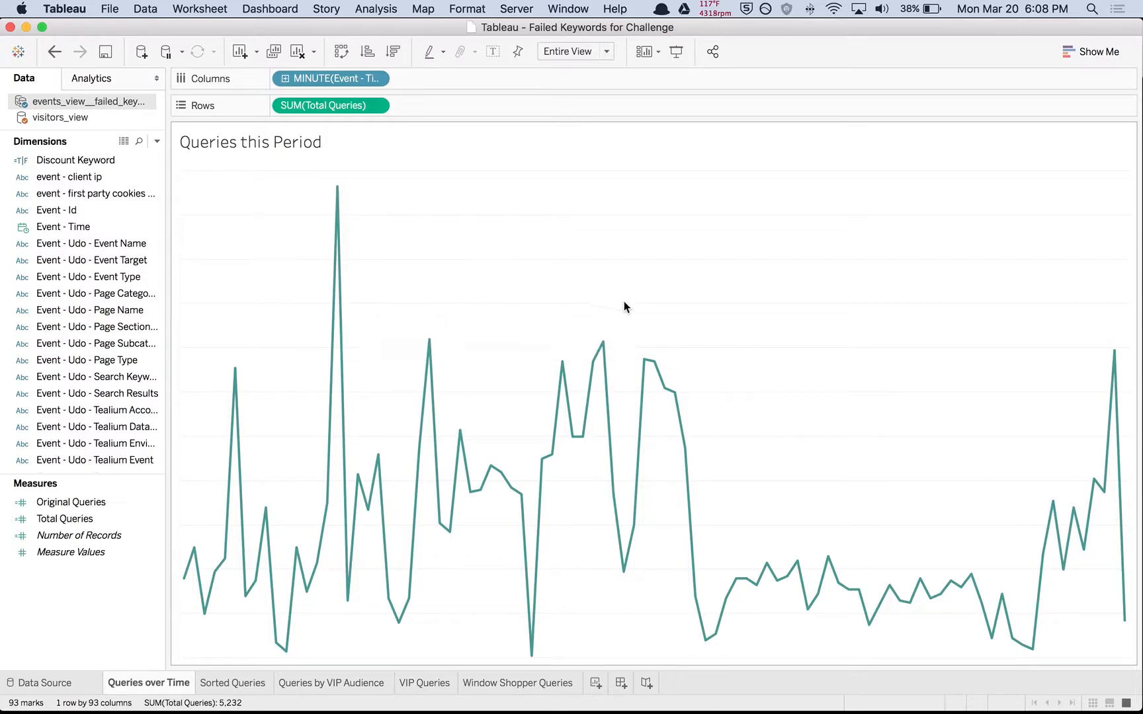
mouse_move(273, 501)
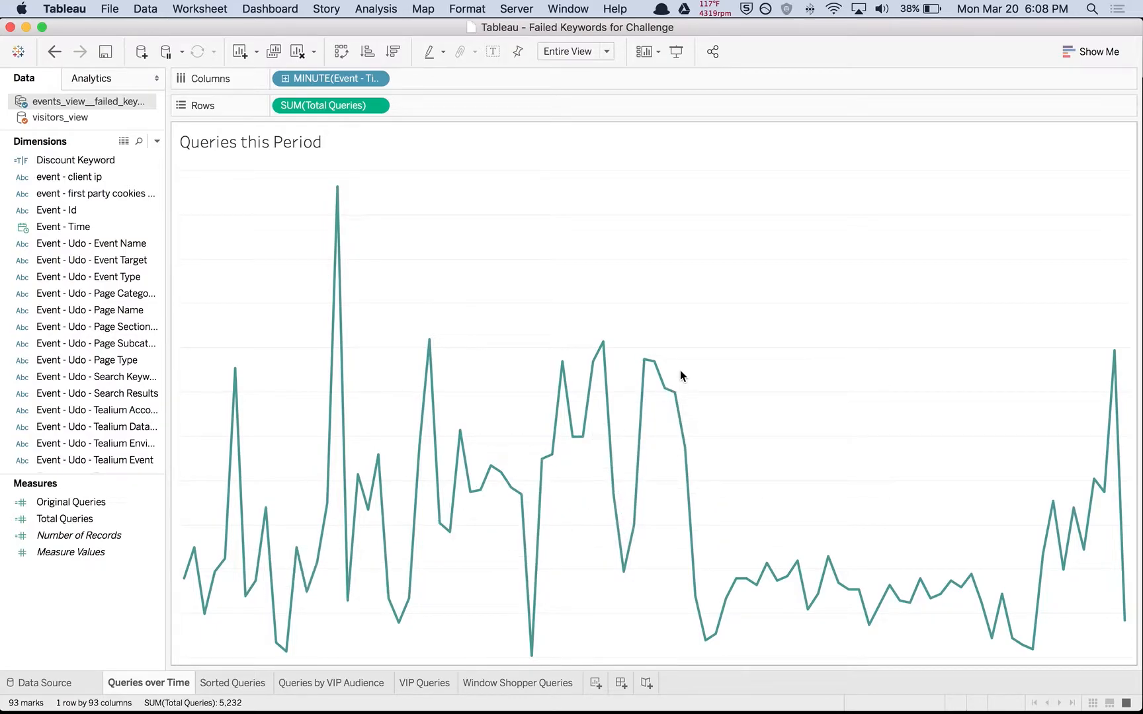
mouse_move(685, 324)
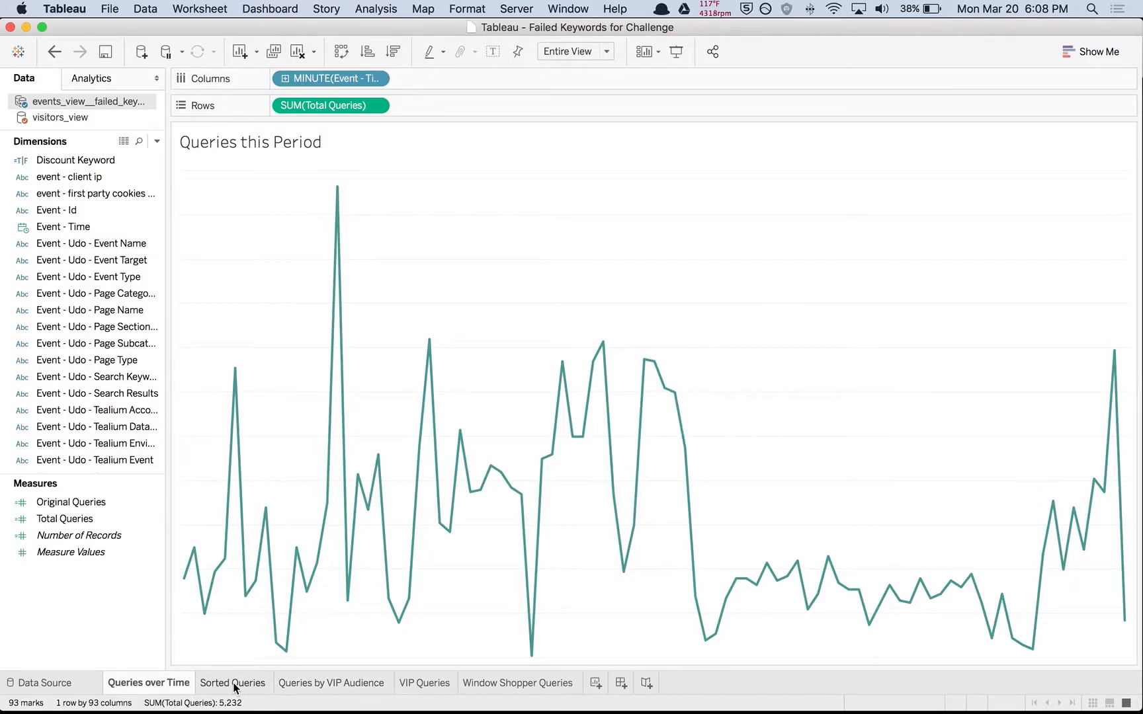
left_click(232, 682)
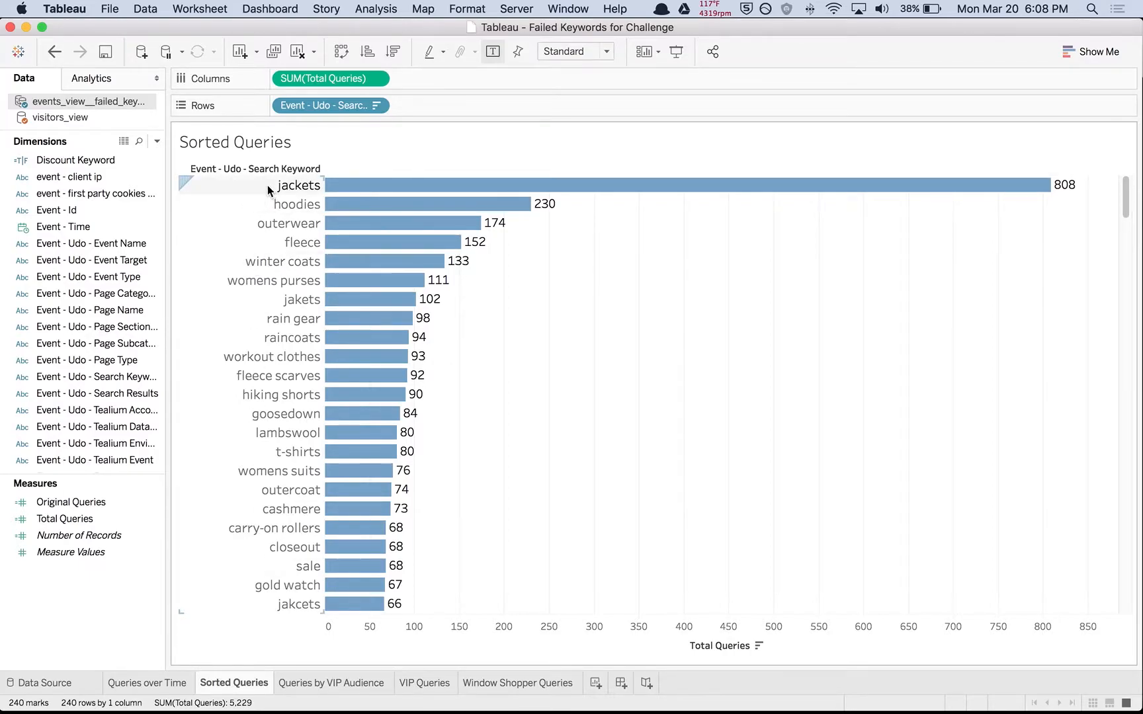
mouse_move(283, 367)
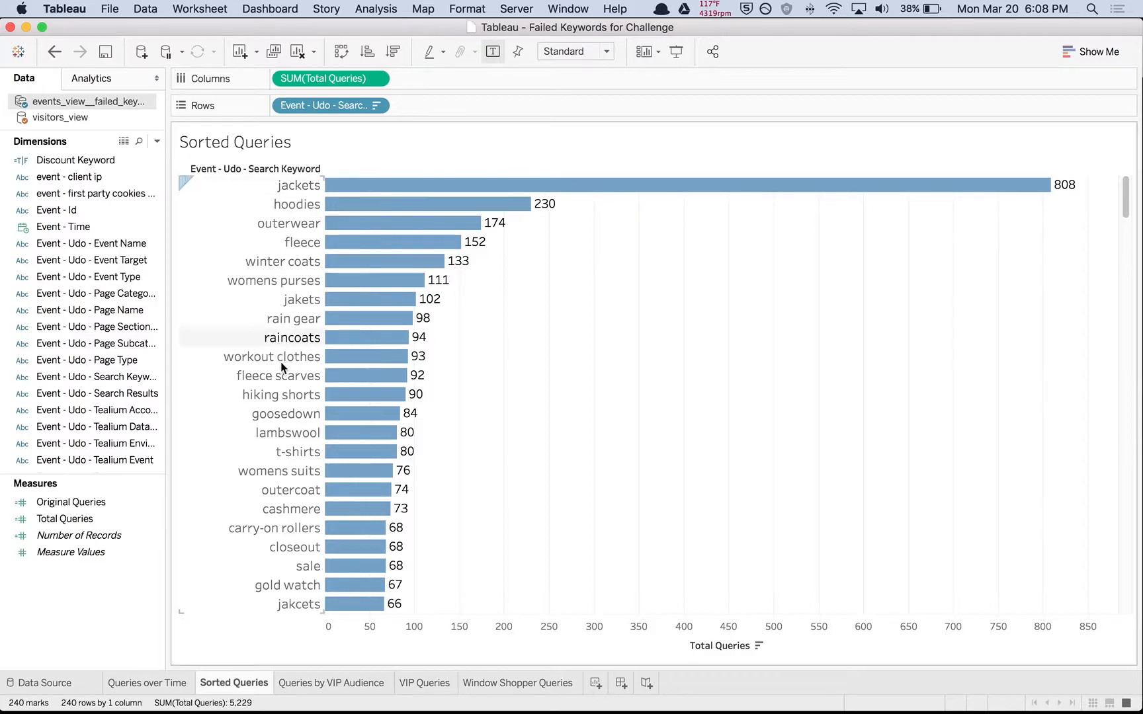
mouse_move(288, 223)
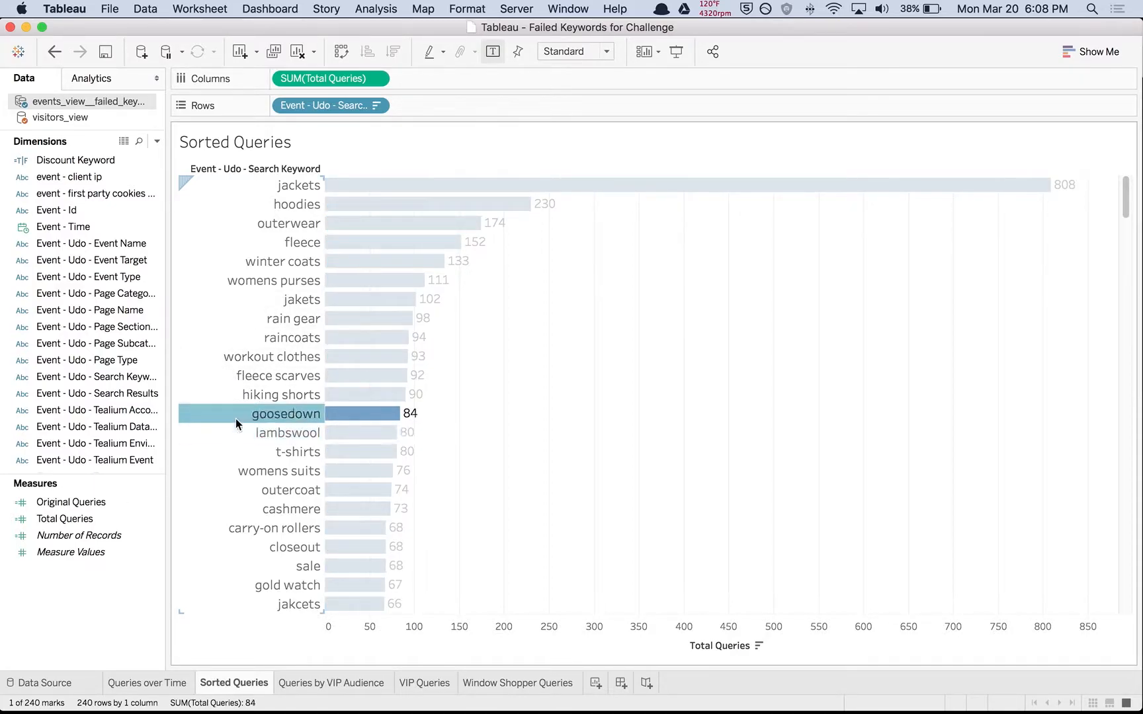
Clear the goosedown highlight so the Sorted Queries ranking shows unselected.
left_click(225, 420)
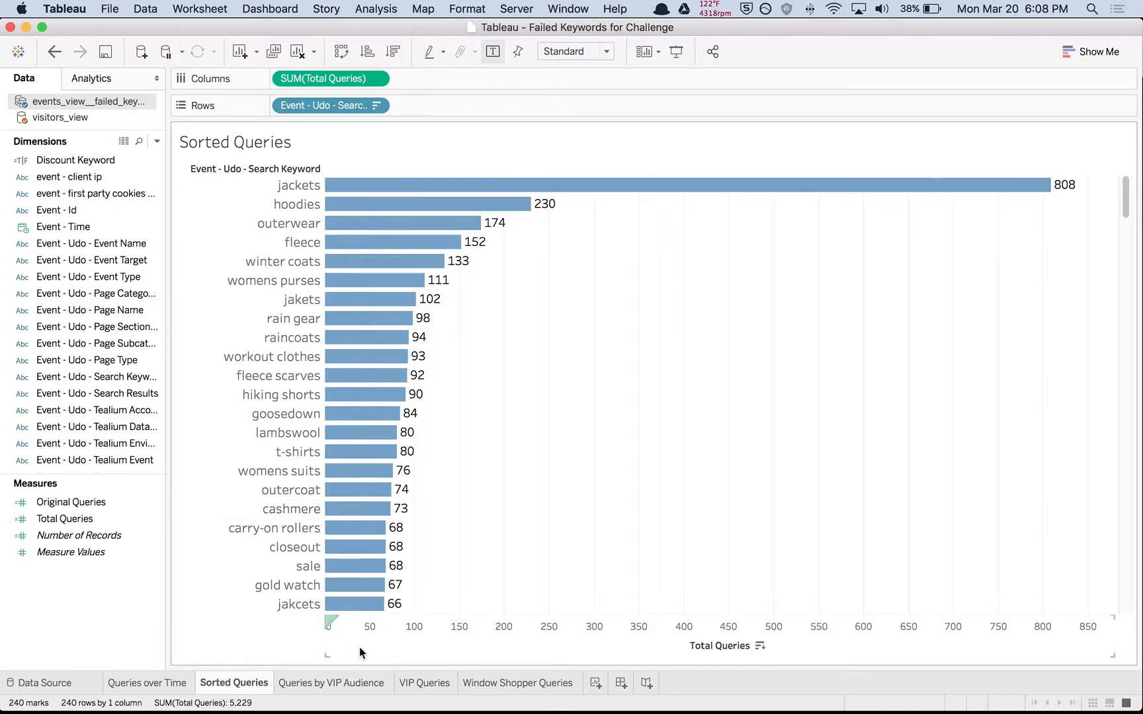
mouse_move(370, 688)
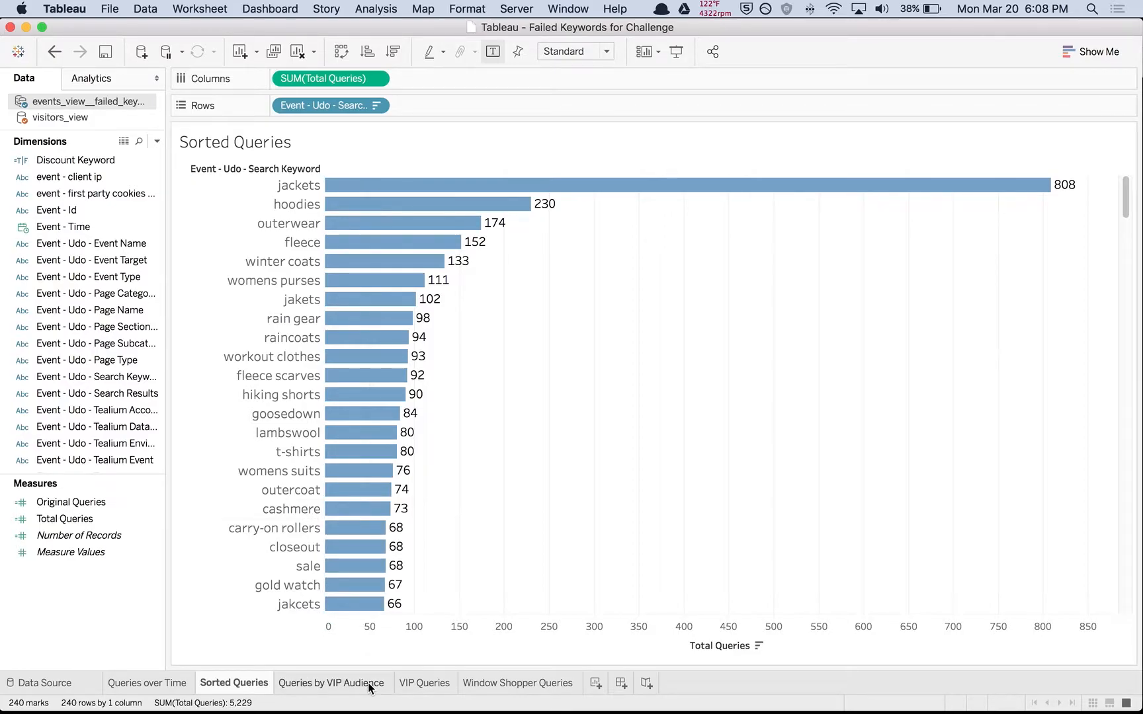
View Queries by VIP Audience, then the VIP Queries worksheet led by rain gear at 32.
left_click(332, 682)
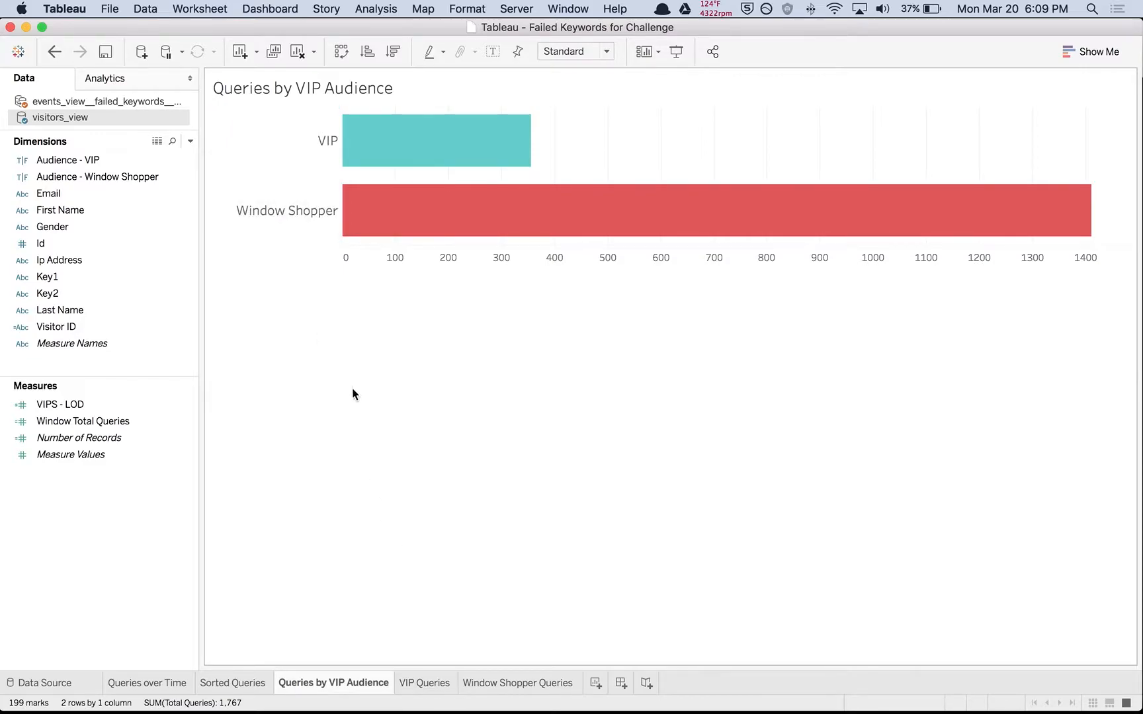
left_click(425, 683)
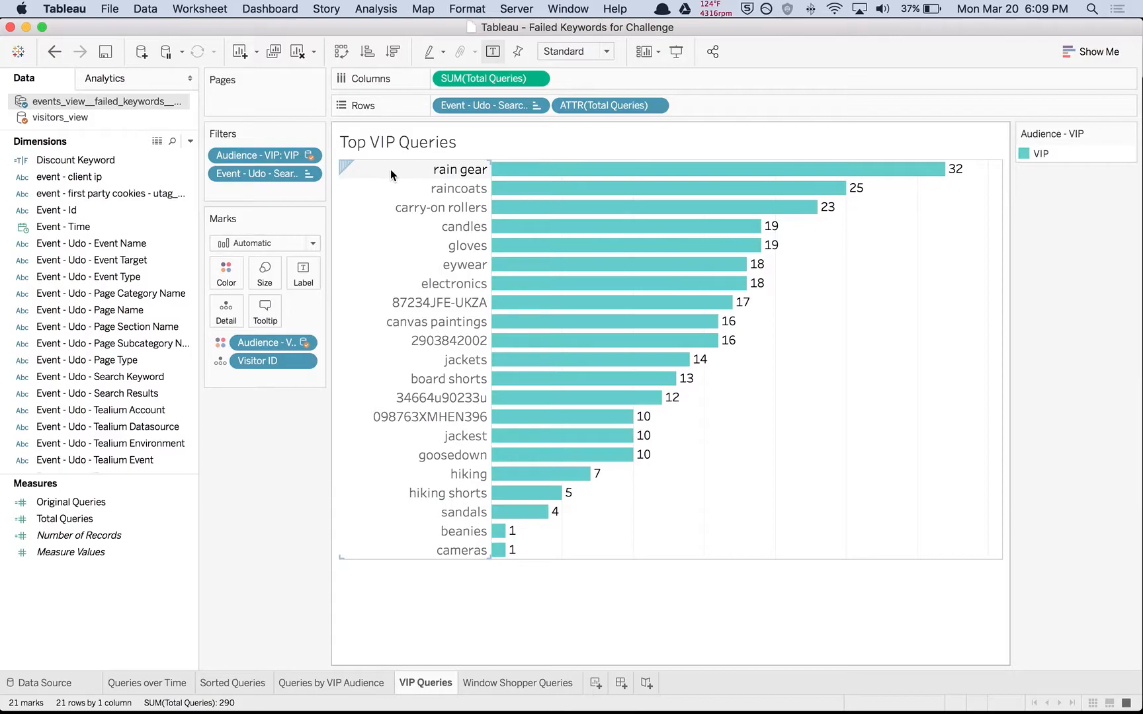
View Window Shopper Queries, led by goosedown at 38 and cashmere at 36, scrolling the bar chart.
left_click(518, 683)
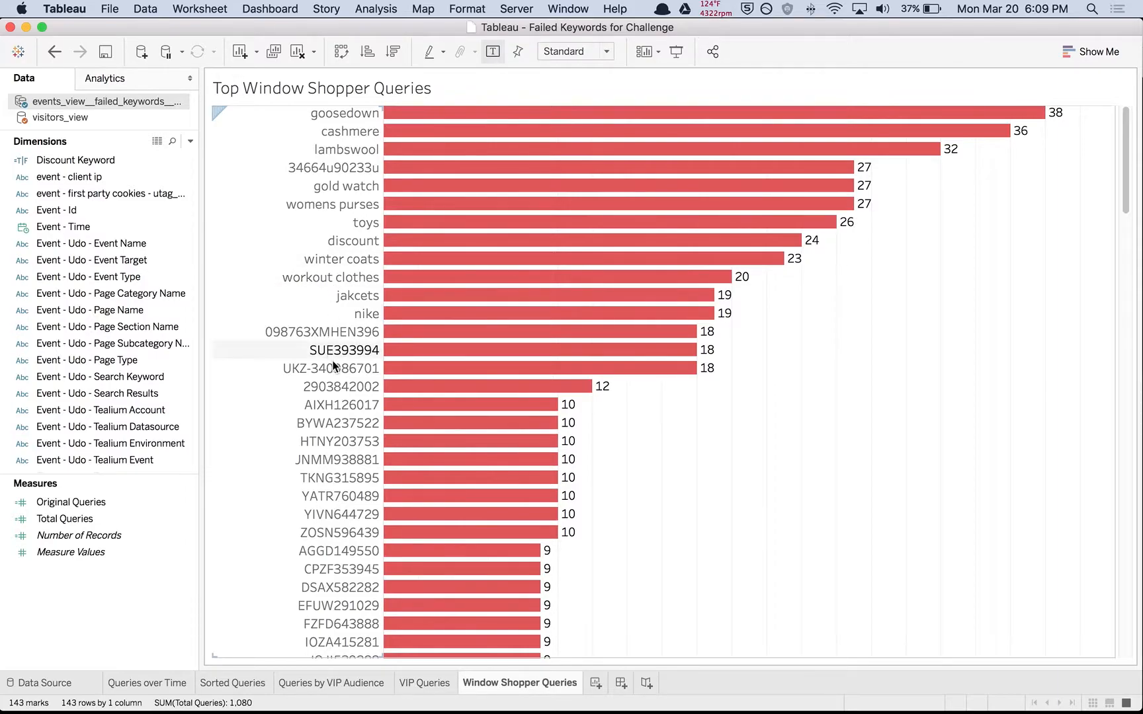
scroll("down", 3)
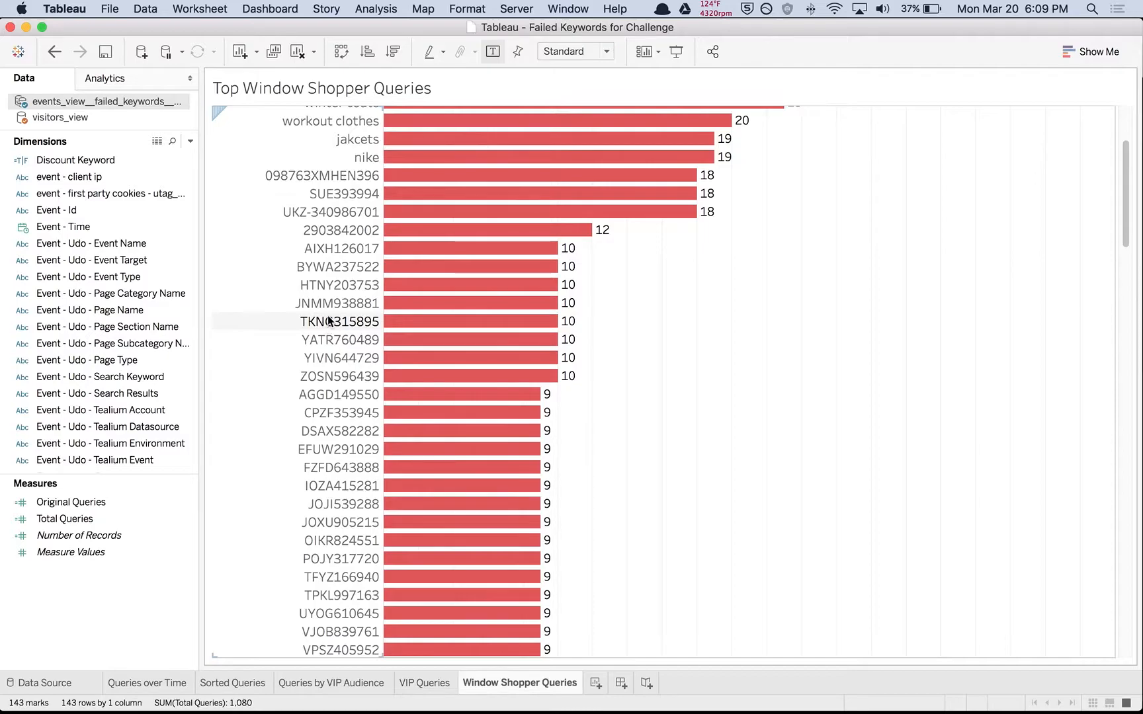
mouse_move(337, 308)
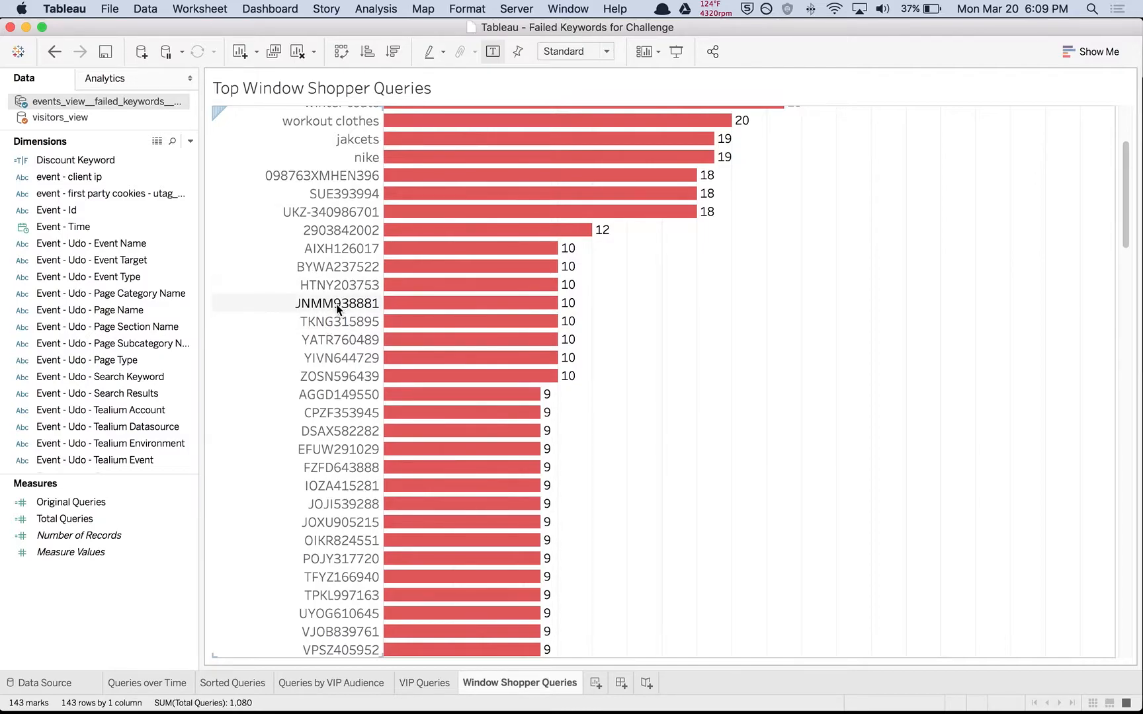
scroll("down", 3)
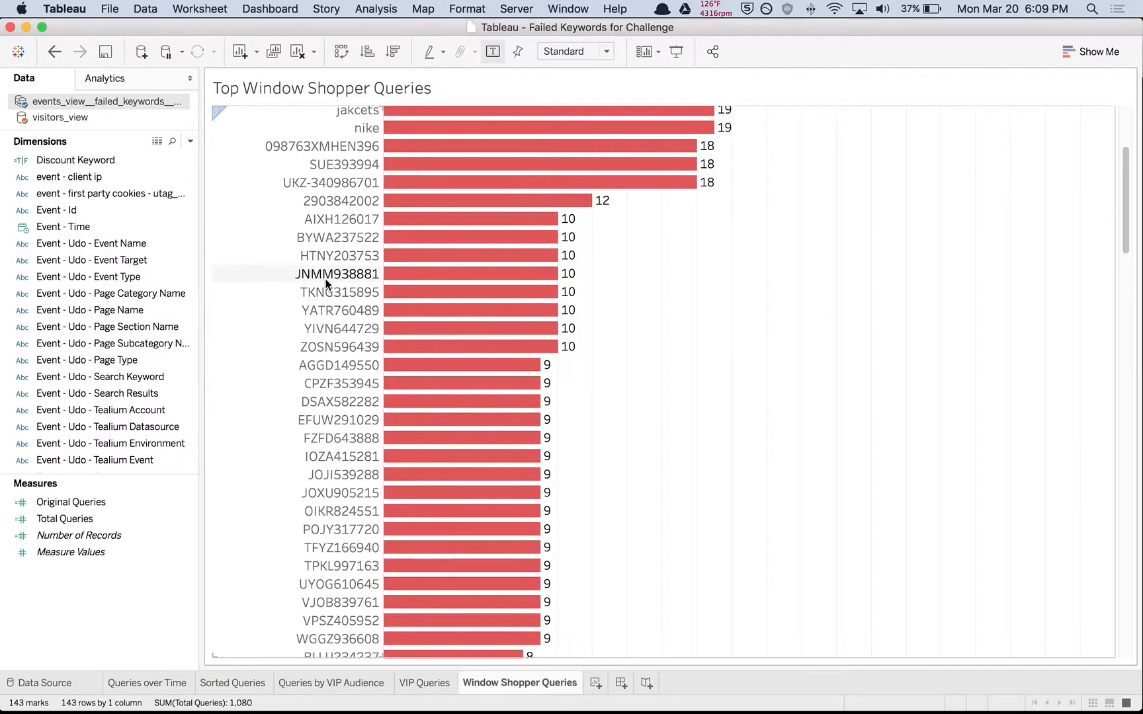
mouse_move(301, 293)
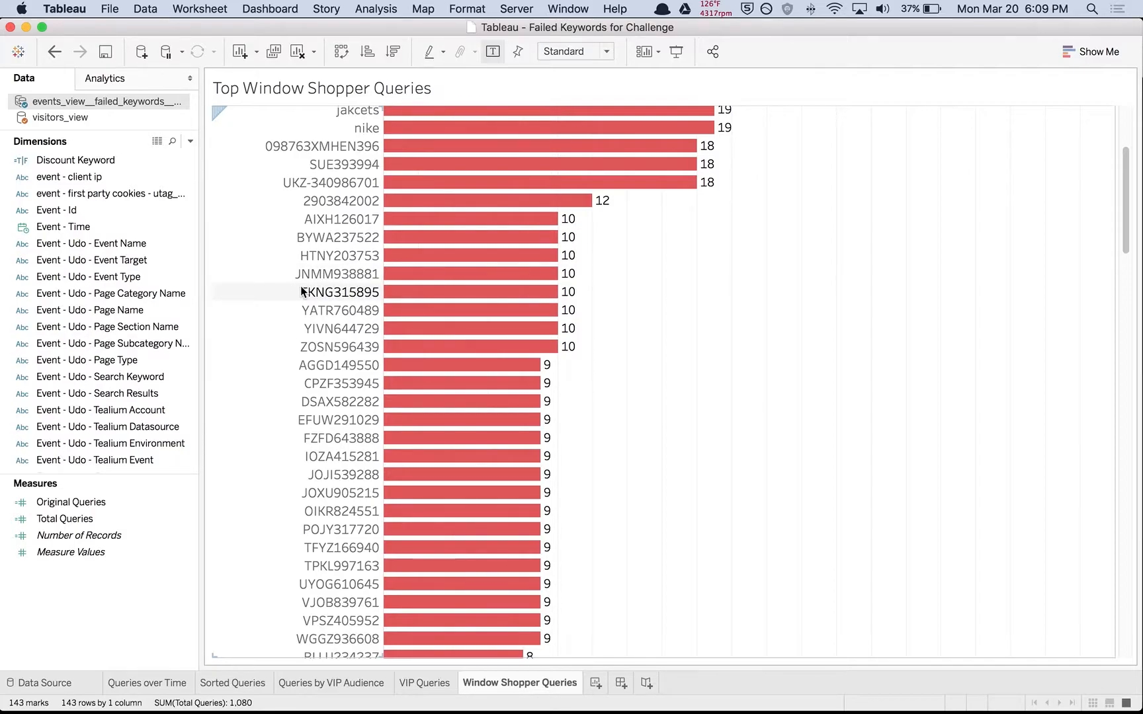
mouse_move(301, 283)
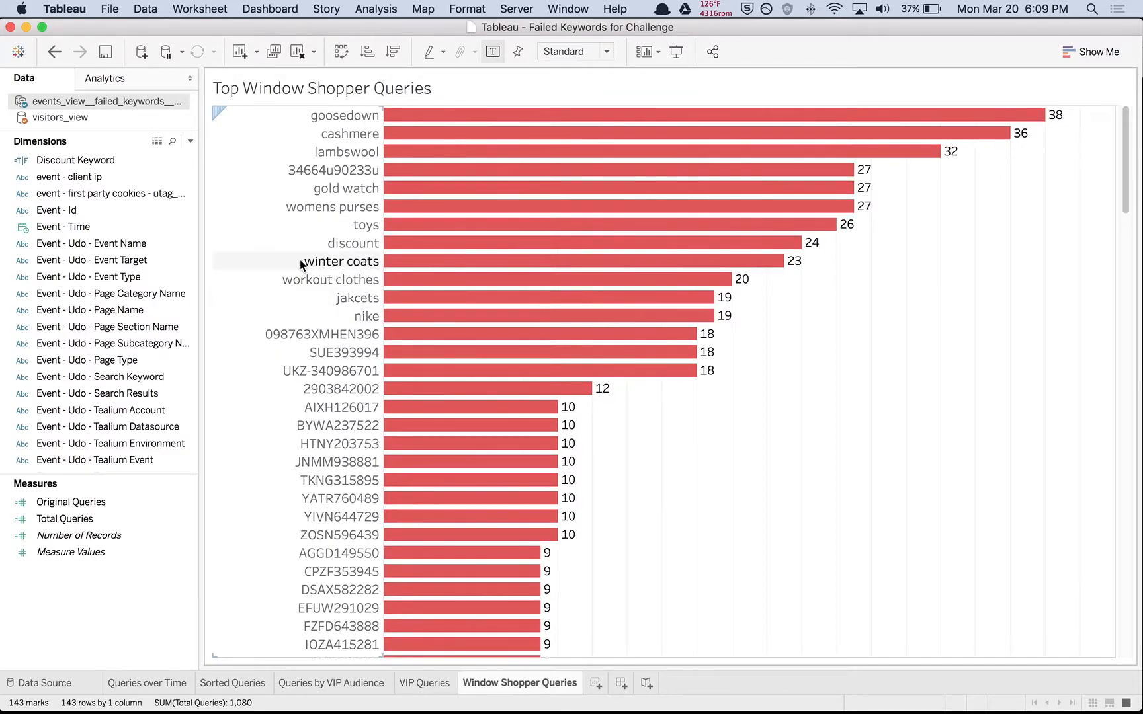
mouse_move(332, 285)
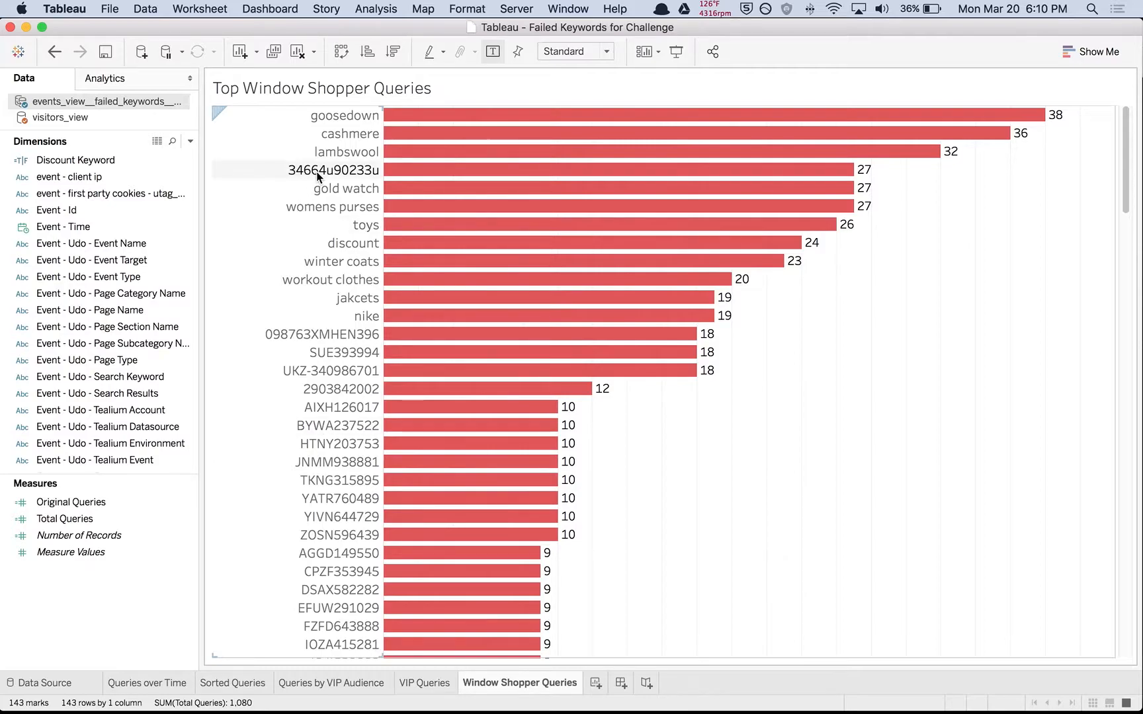
mouse_move(291, 179)
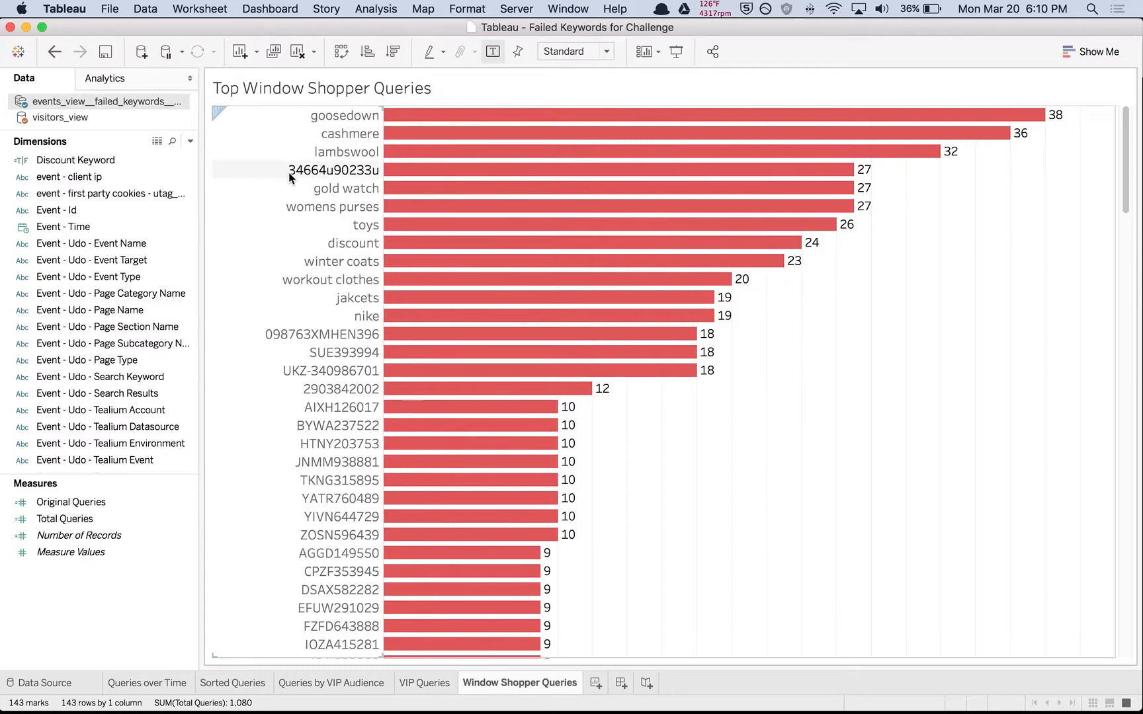
mouse_move(261, 175)
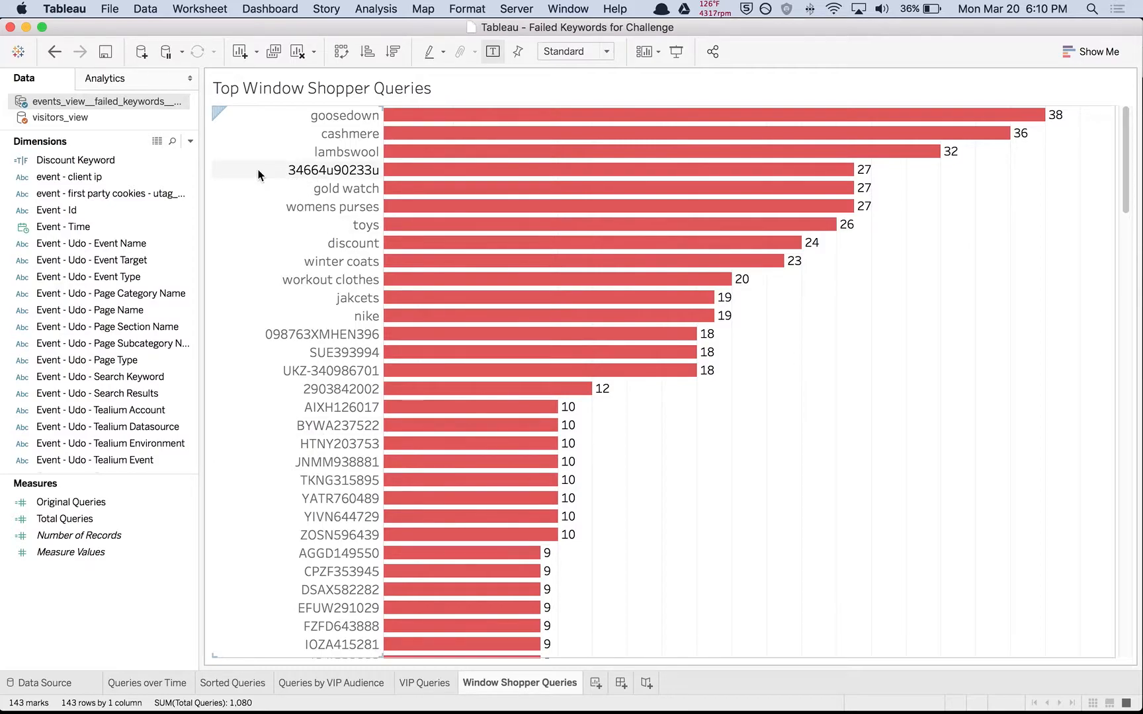
mouse_move(277, 177)
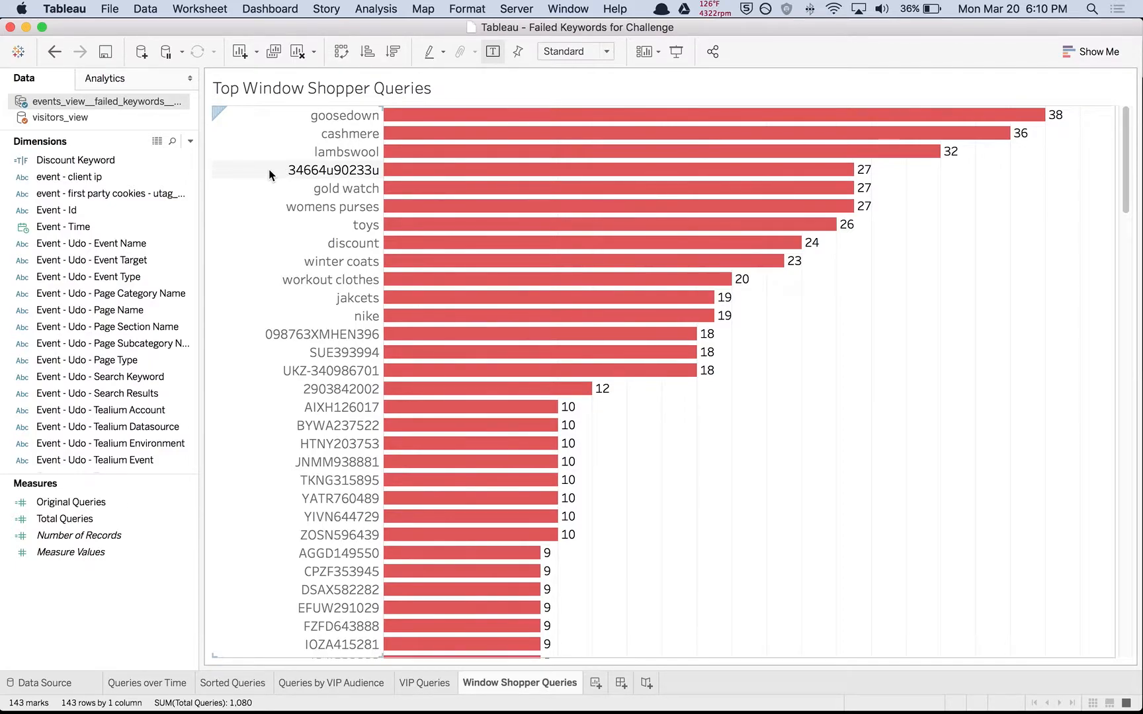
mouse_move(318, 462)
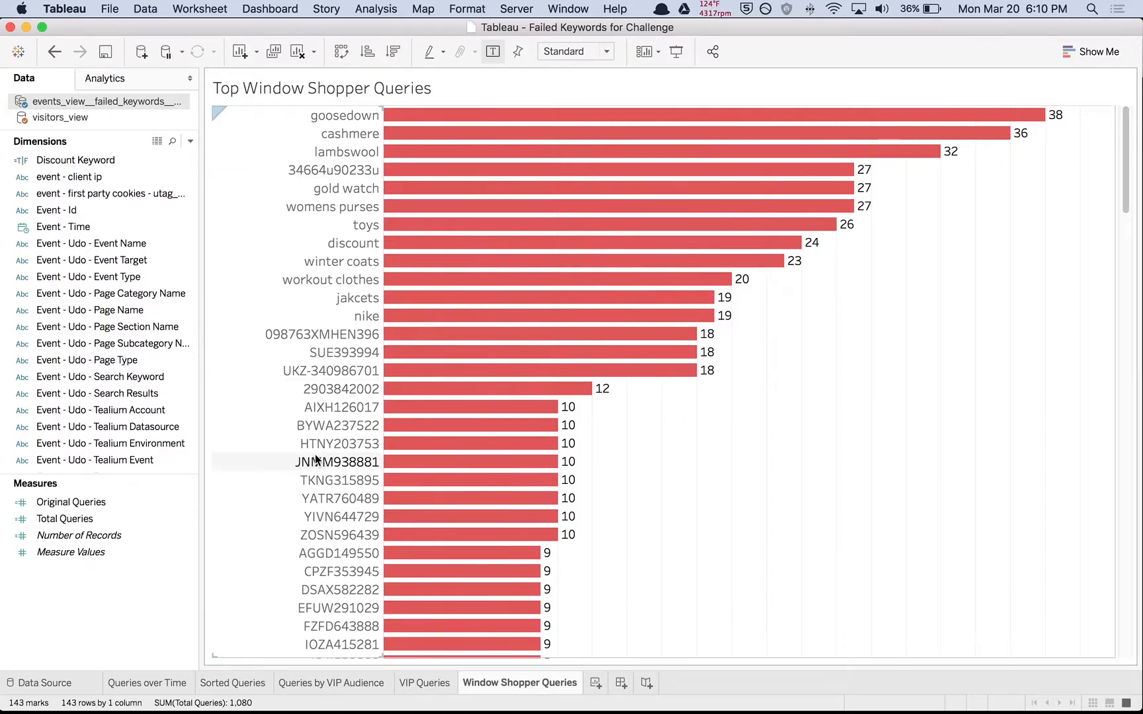
mouse_move(468, 693)
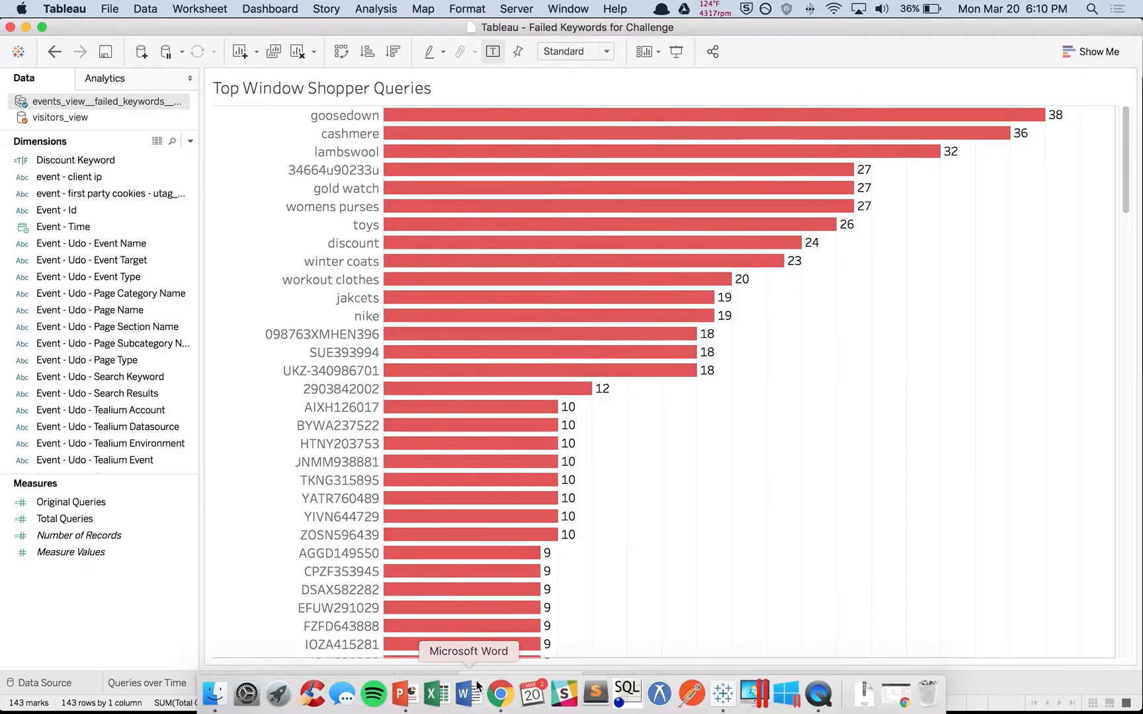